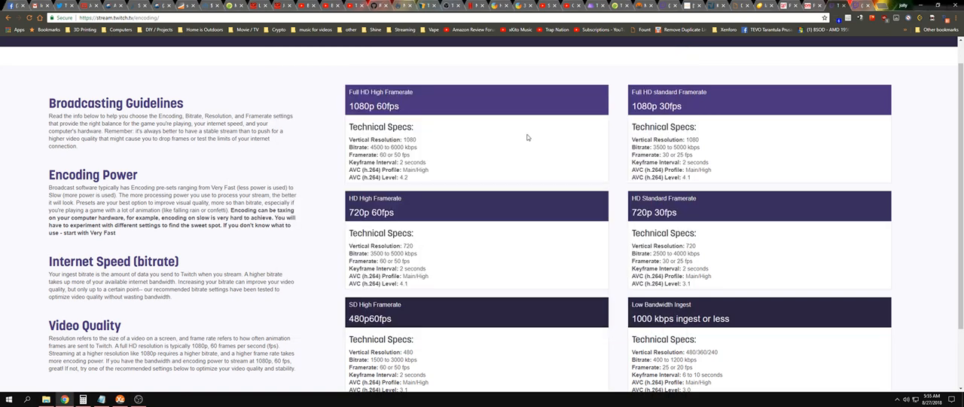
Review the Twitch per-resolution bitrate specs, then bring the Notepad calculation notes forward.
double_click(395, 147)
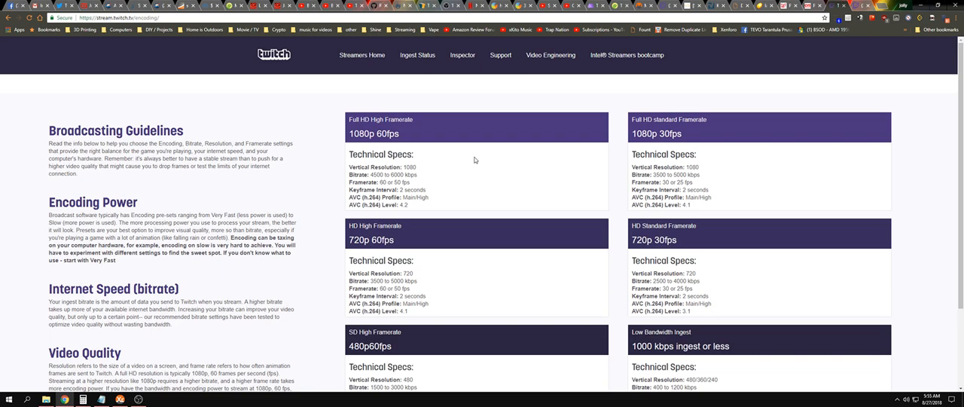
mouse_move(621, 206)
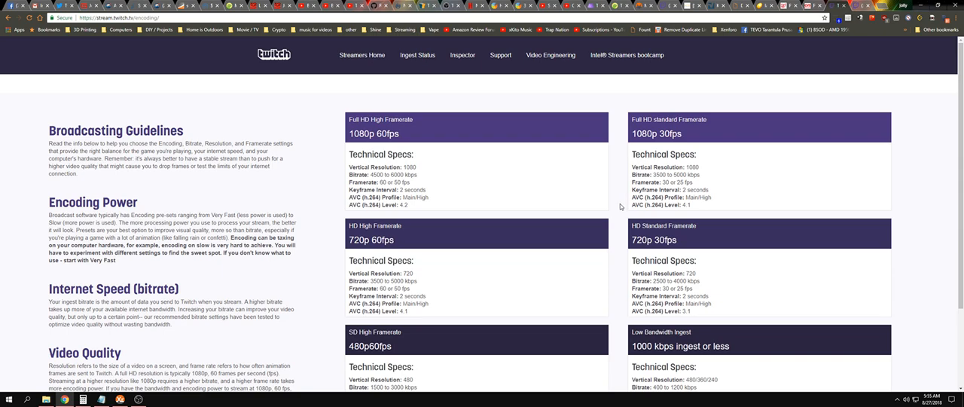
mouse_move(268, 191)
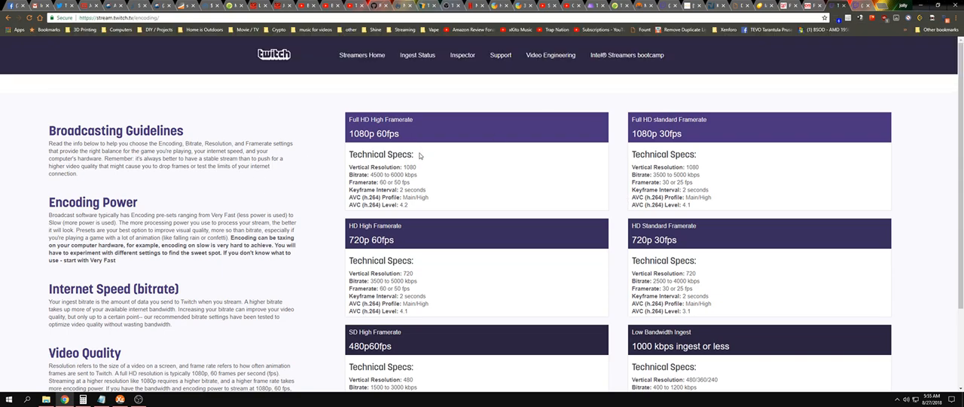
mouse_move(455, 238)
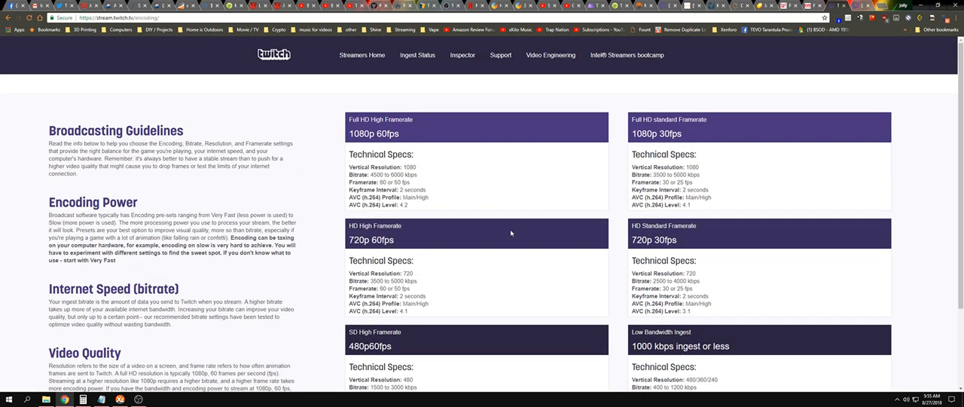
mouse_move(510, 231)
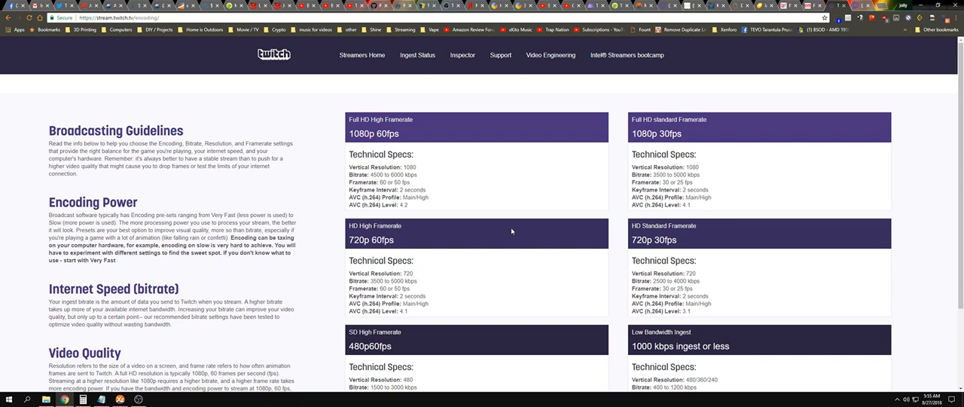
mouse_move(526, 244)
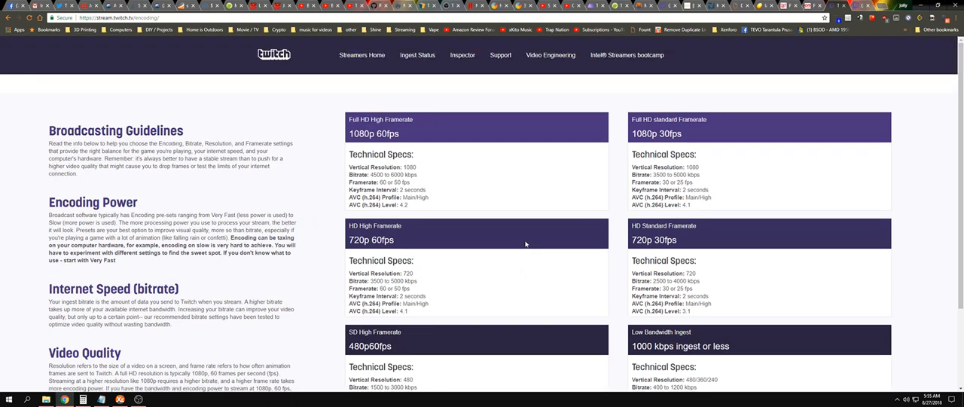
mouse_move(526, 243)
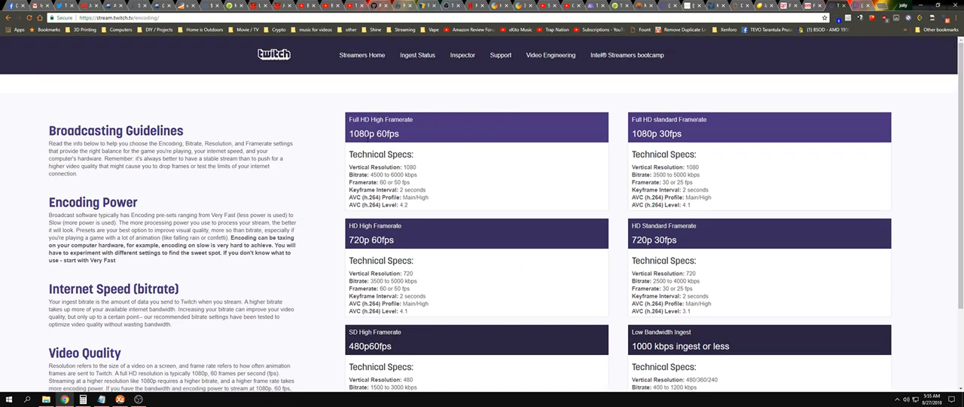
mouse_move(439, 283)
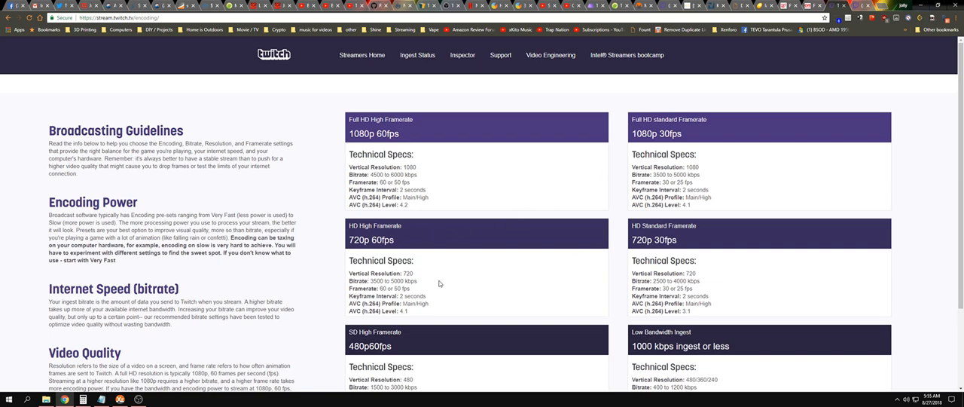
scroll(down, 3)
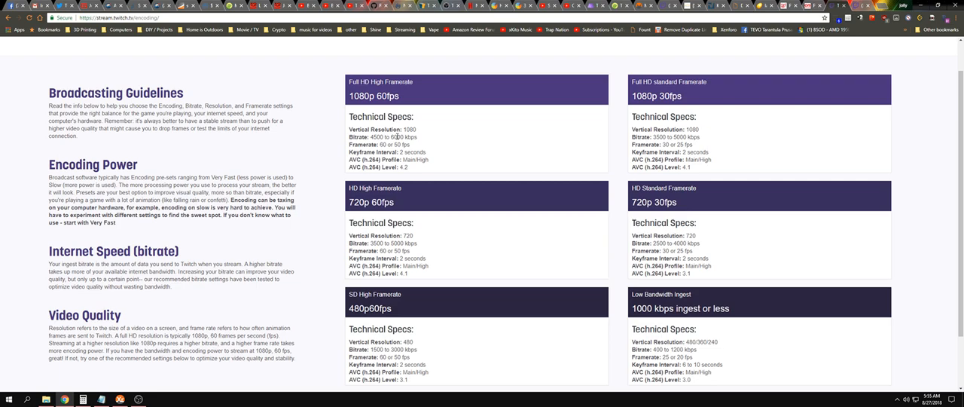
double_click(398, 137)
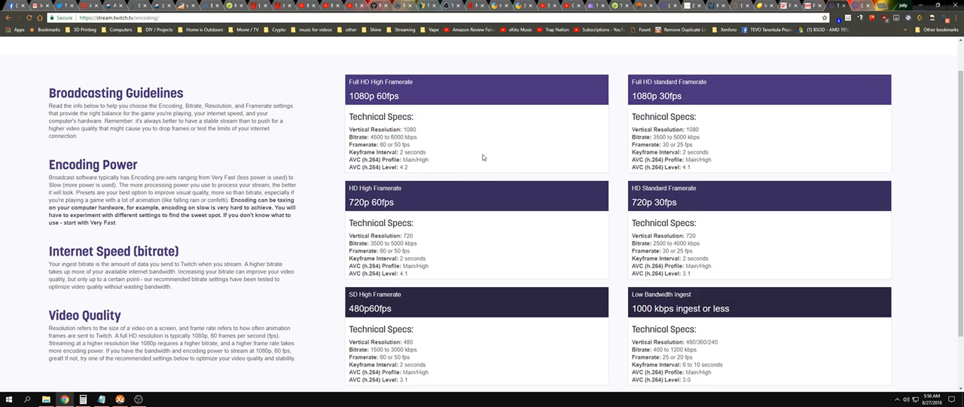
mouse_move(464, 169)
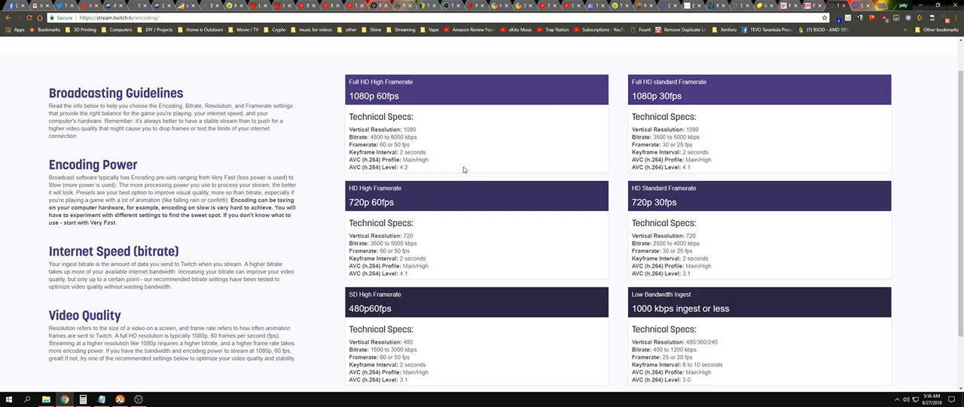
mouse_move(334, 159)
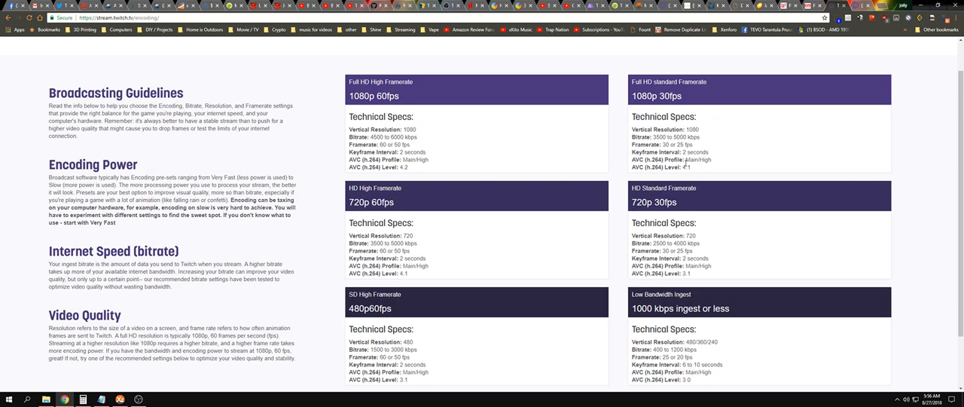
mouse_move(729, 196)
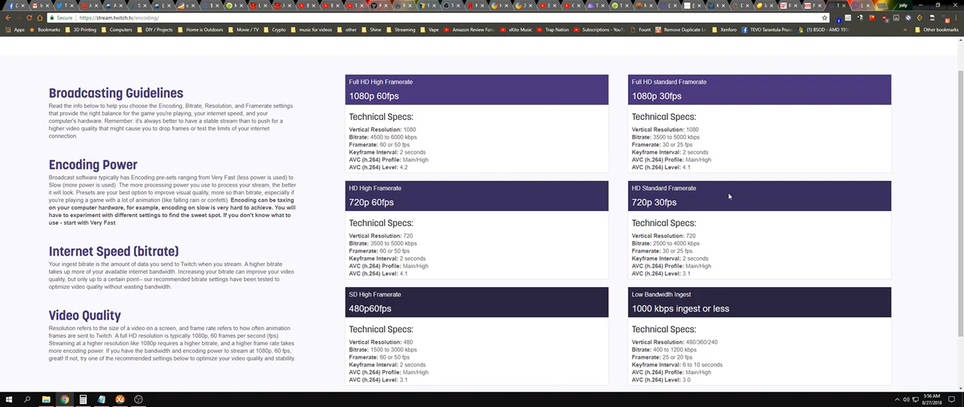
mouse_move(535, 236)
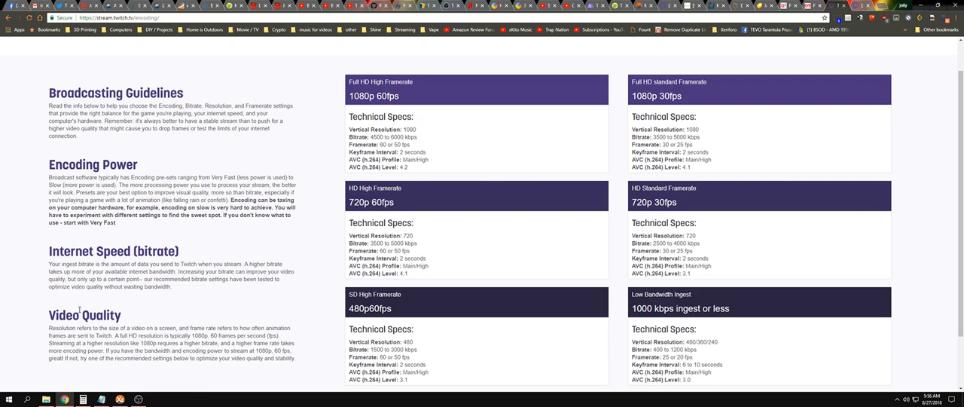
click(8, 399)
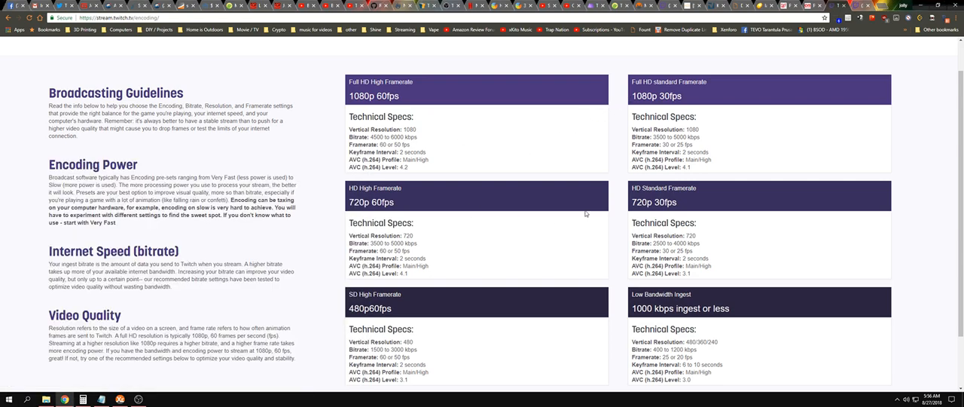
mouse_move(602, 221)
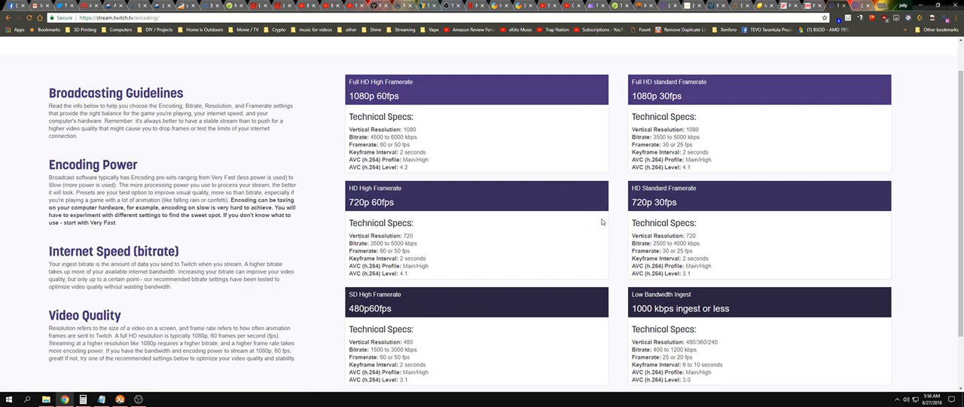
mouse_move(700, 146)
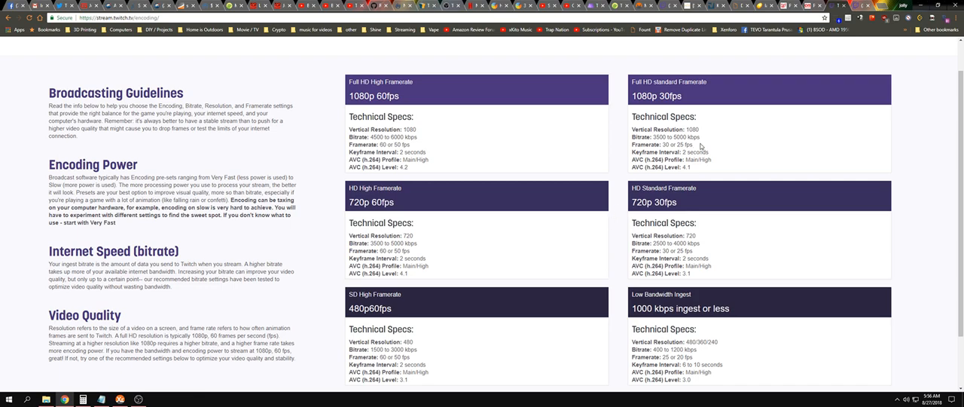
mouse_move(677, 68)
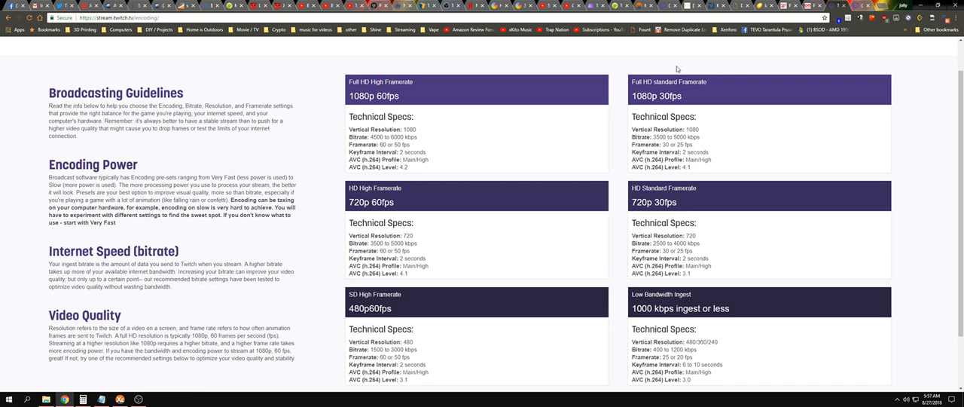
mouse_move(525, 359)
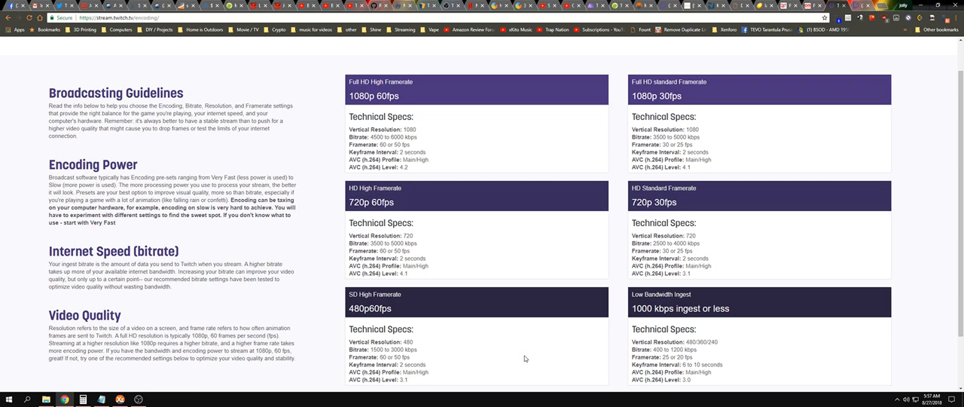
mouse_move(482, 251)
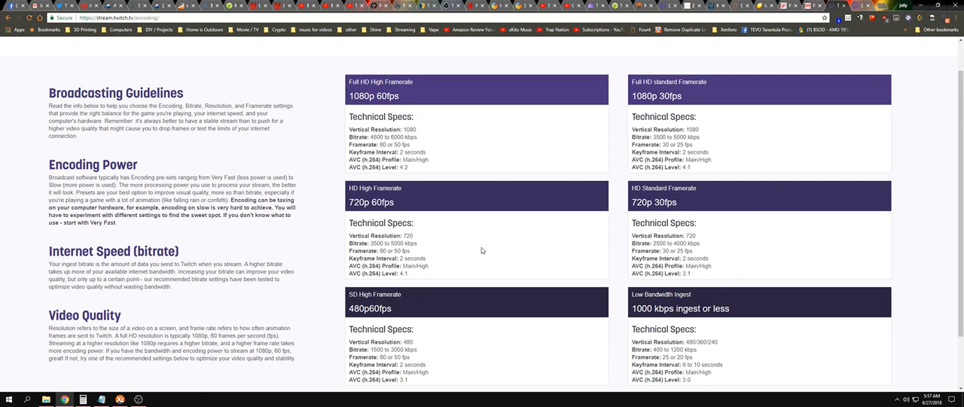
mouse_move(506, 235)
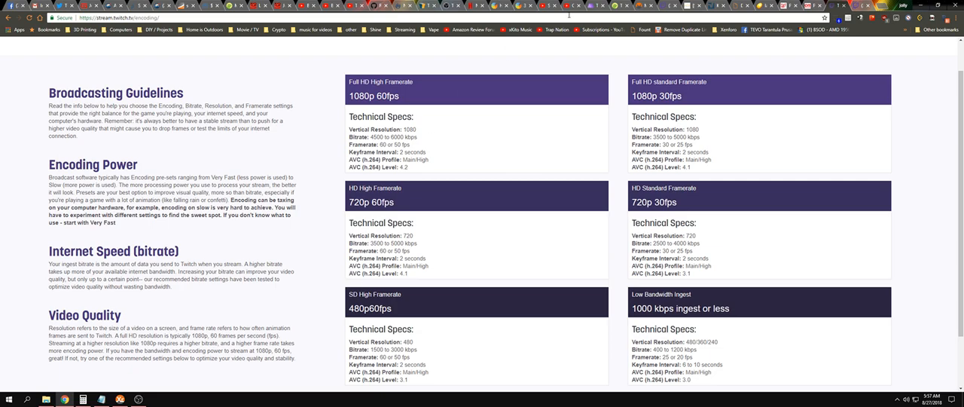
mouse_move(568, 250)
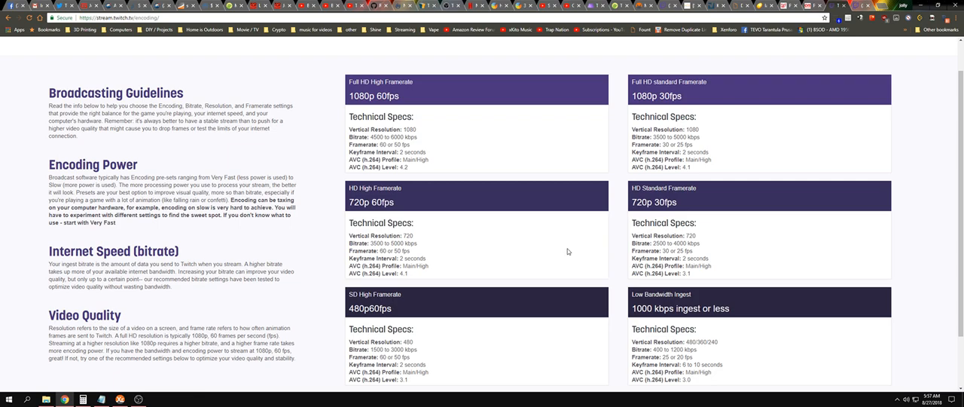
mouse_move(330, 294)
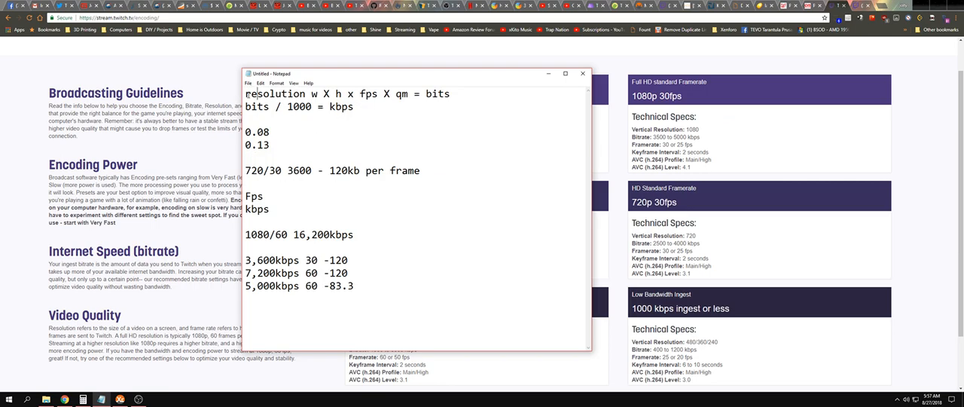
drag(246, 94, 330, 94)
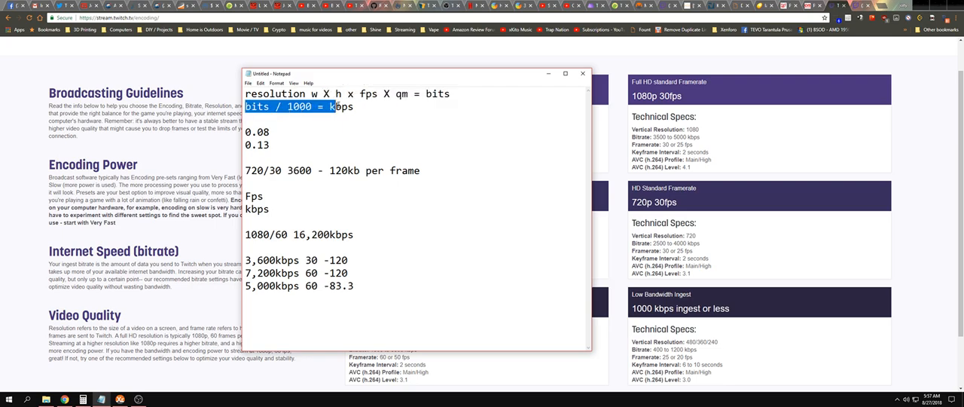
click(343, 106)
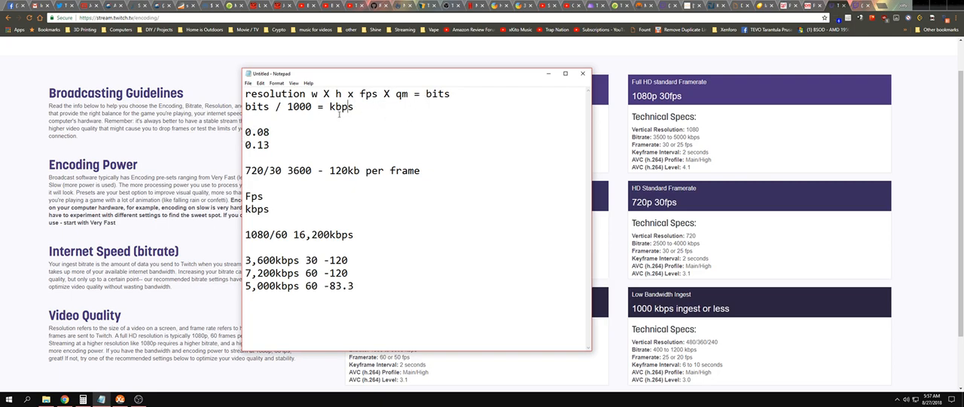
mouse_move(340, 106)
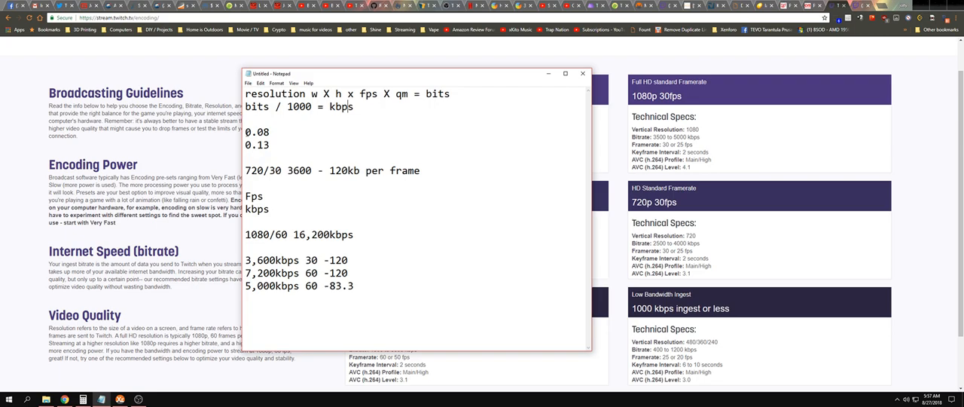
double_click(402, 94)
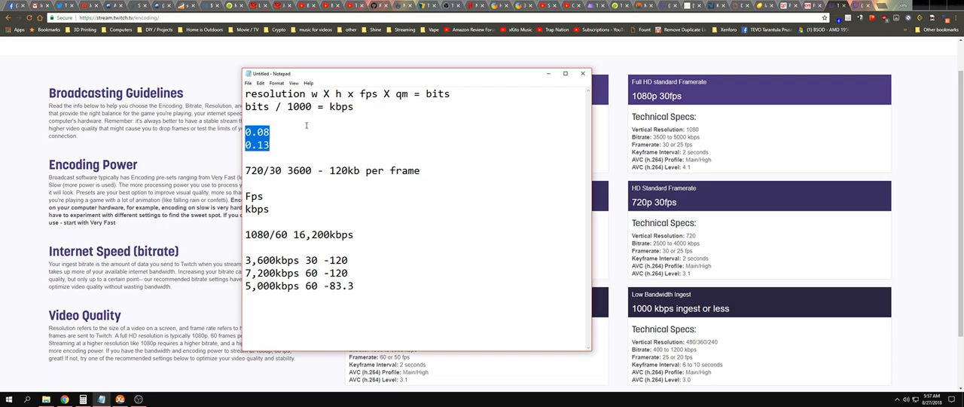
mouse_move(248, 145)
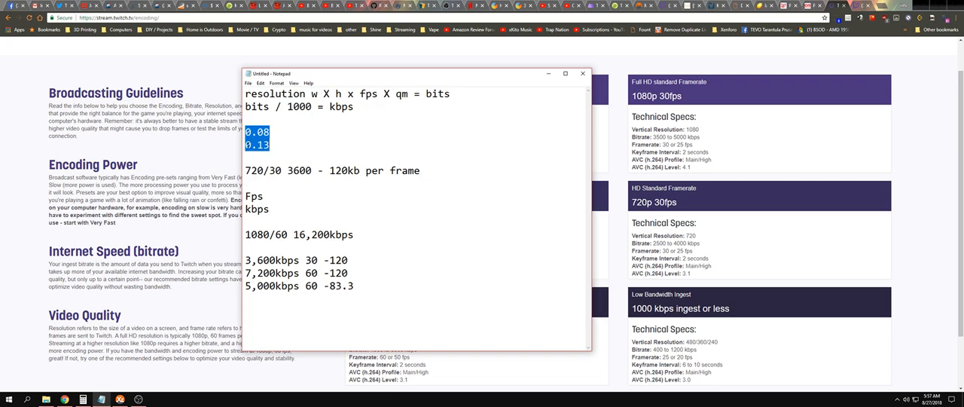
click(268, 145)
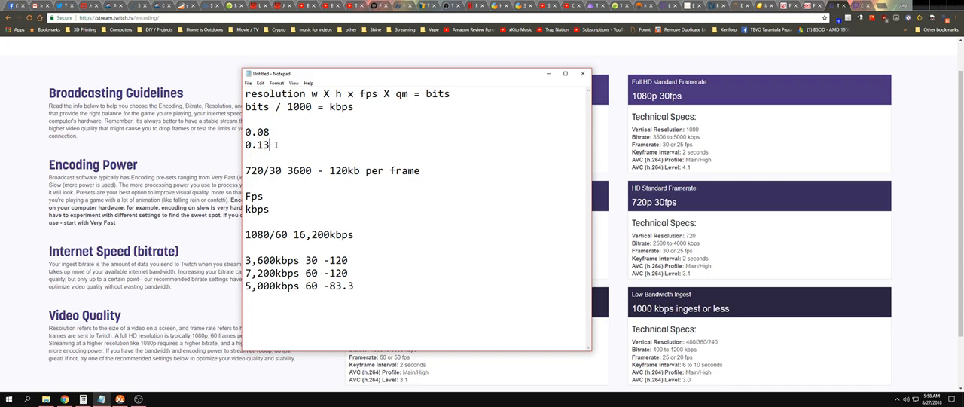
double_click(256, 145)
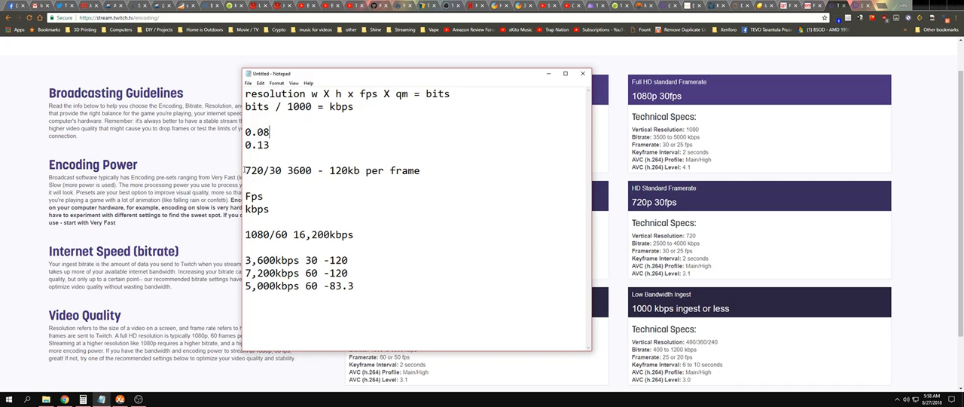
double_click(283, 170)
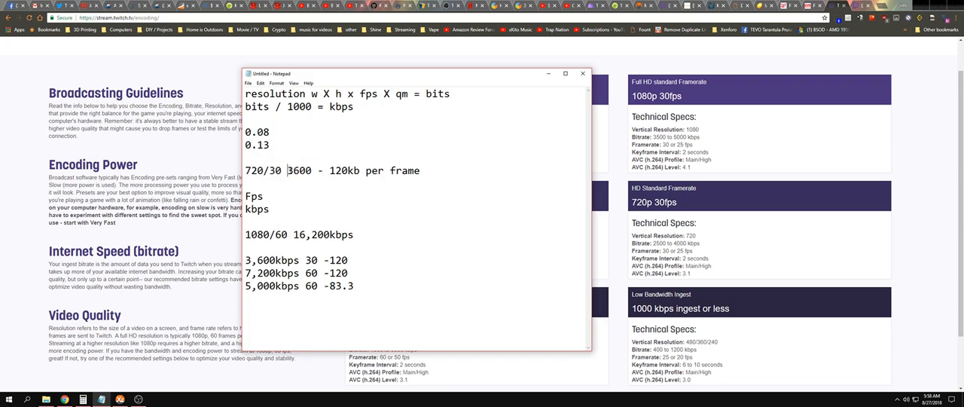
double_click(299, 171)
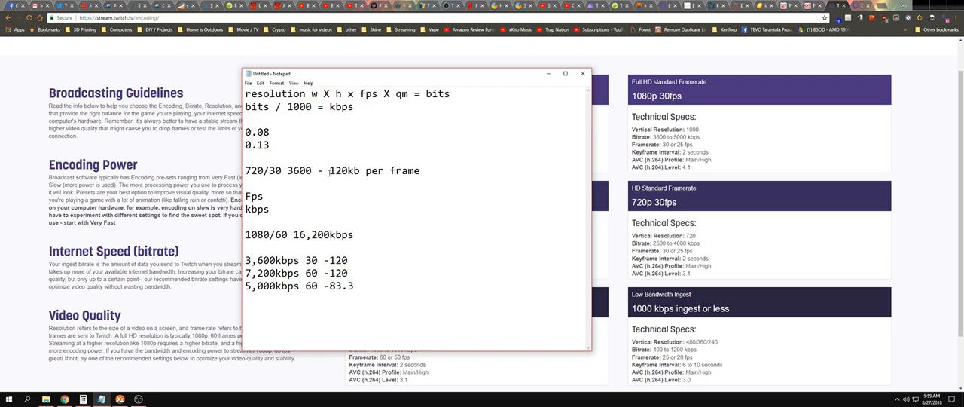
double_click(298, 170)
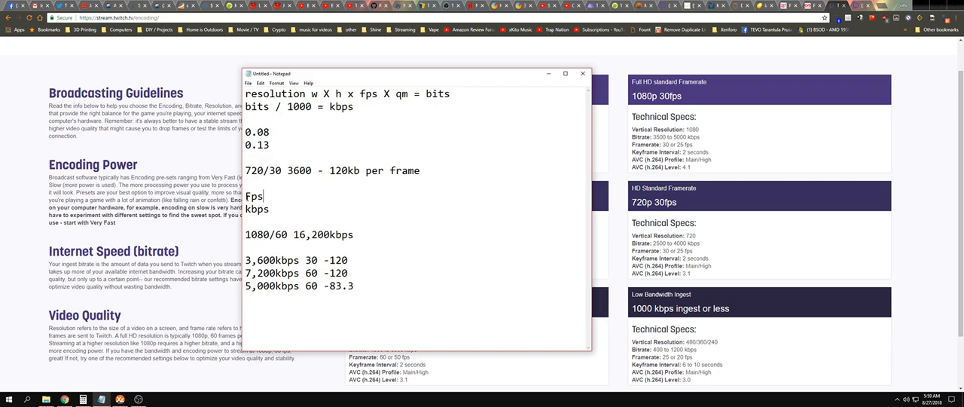
double_click(257, 196)
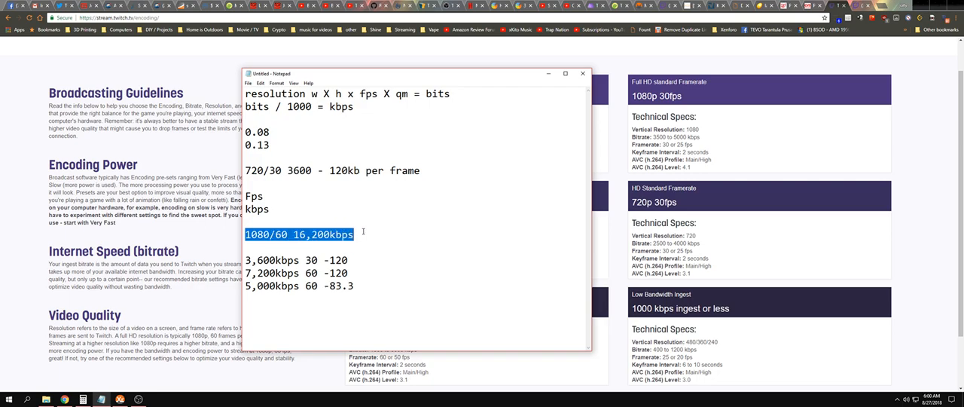
click(307, 233)
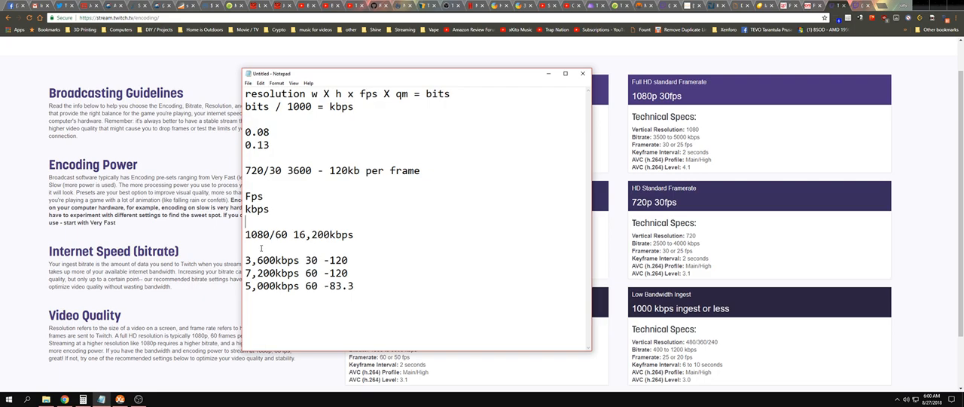
drag(330, 106, 309, 303)
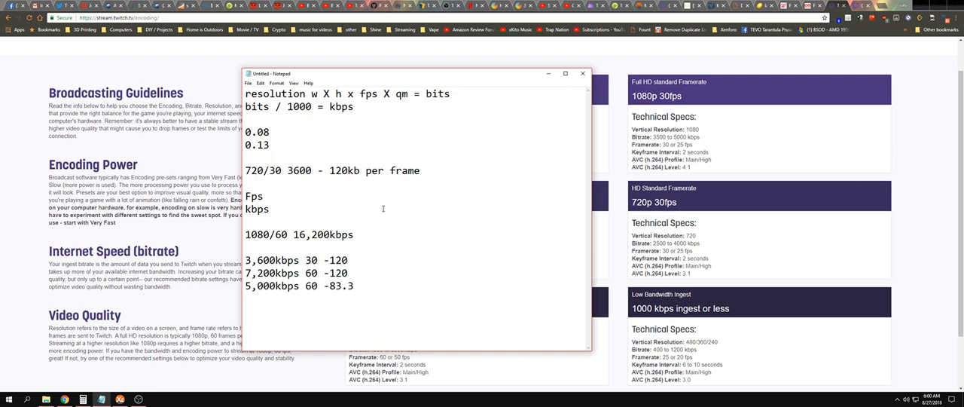
mouse_move(231, 234)
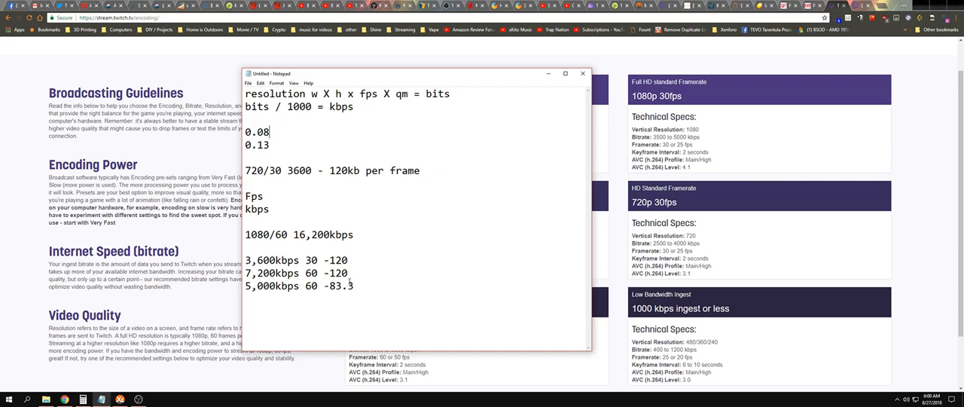
mouse_move(370, 290)
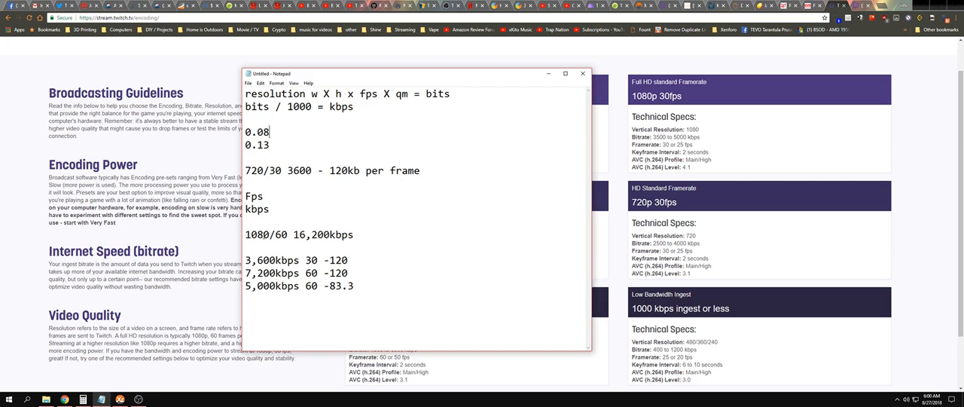
double_click(273, 259)
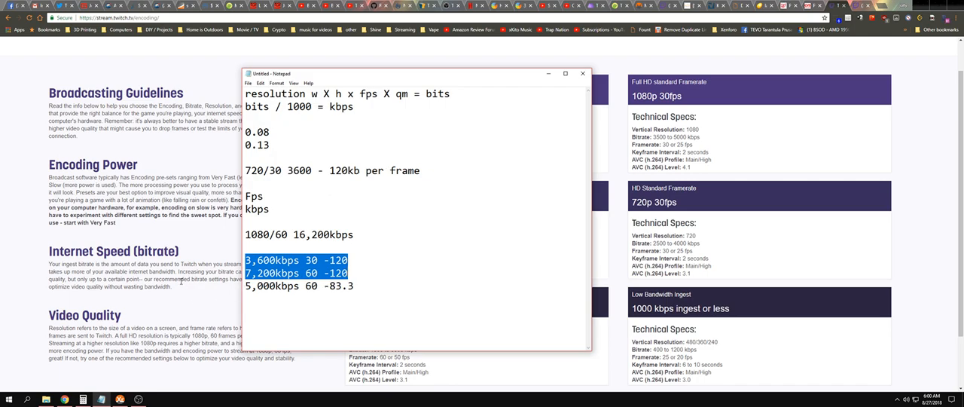
Compare Twitch's 1080p60 bitrate card with the notes, highlighting the 6000 kbps upper limit.
click(582, 73)
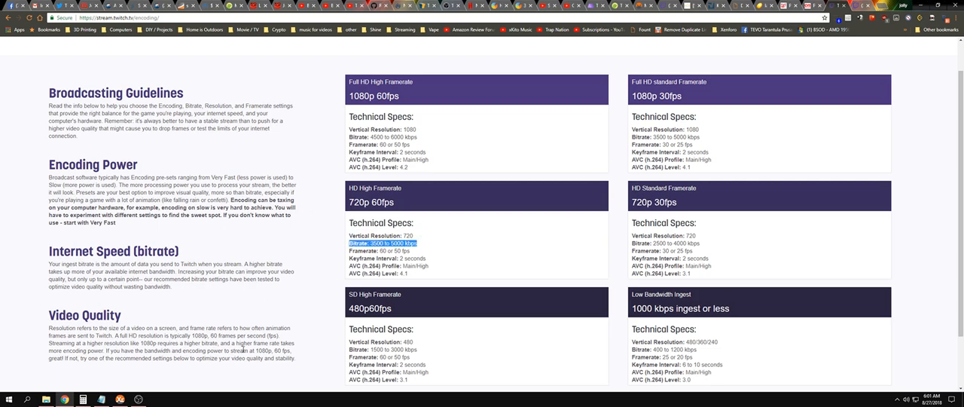
click(99, 398)
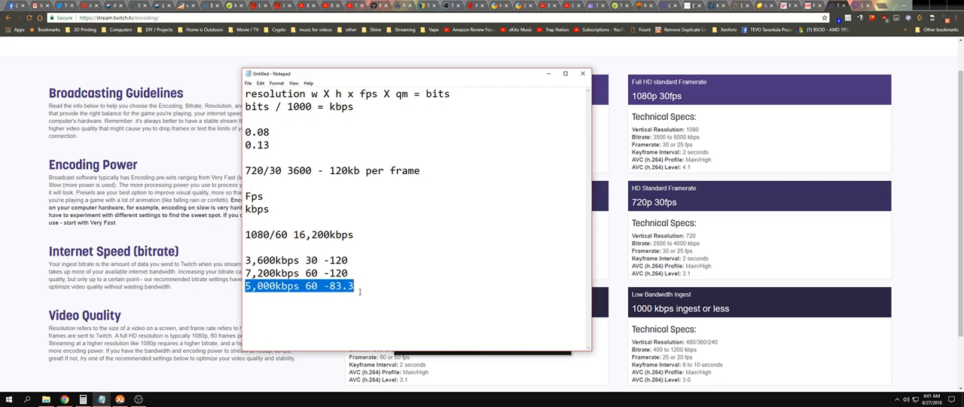
click(261, 239)
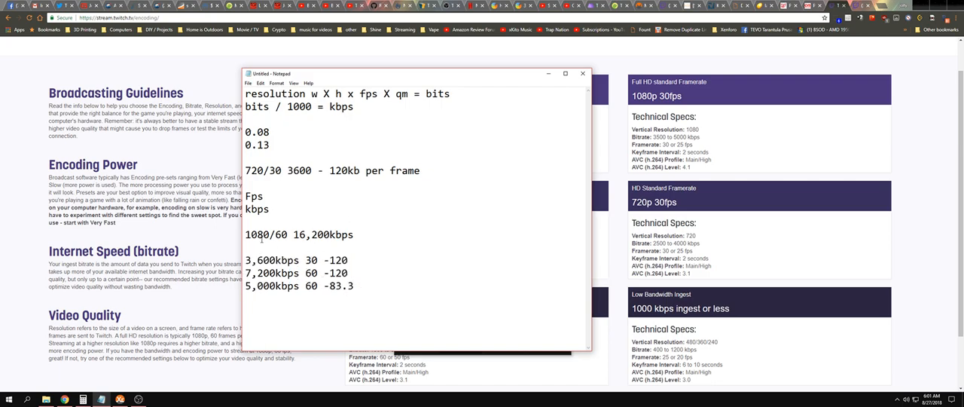
double_click(265, 234)
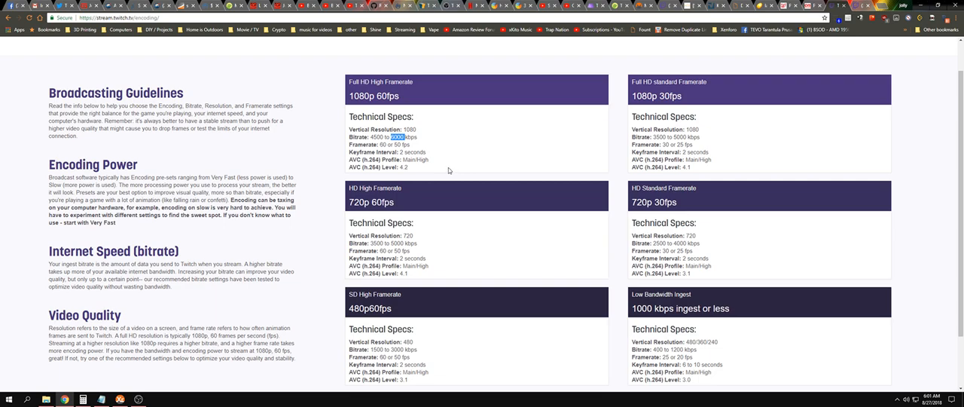
mouse_move(454, 164)
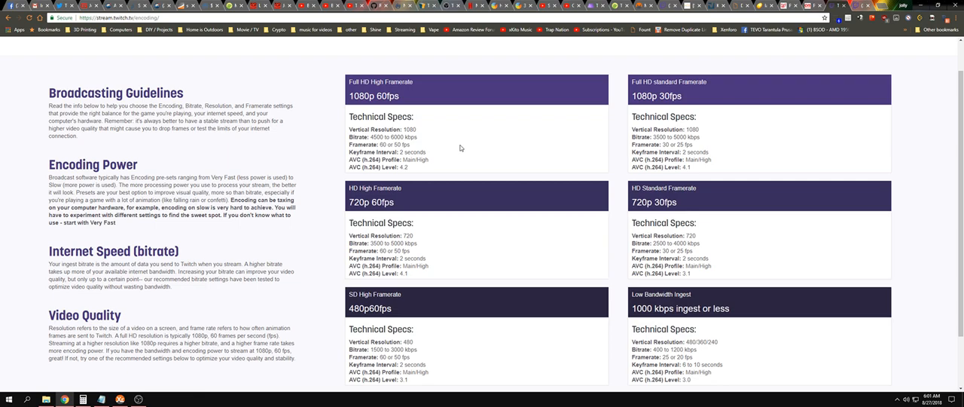
mouse_move(157, 375)
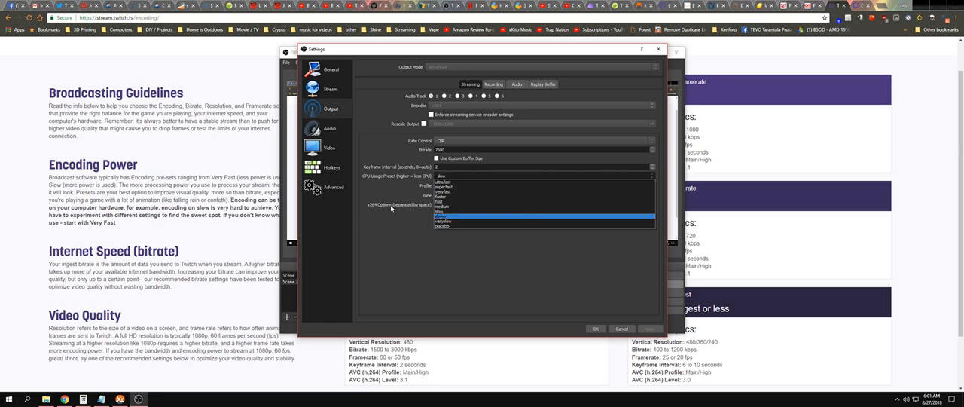
Enter a 7500 streaming bitrate in OBS, keeping the slow CPU usage preset.
click(441, 213)
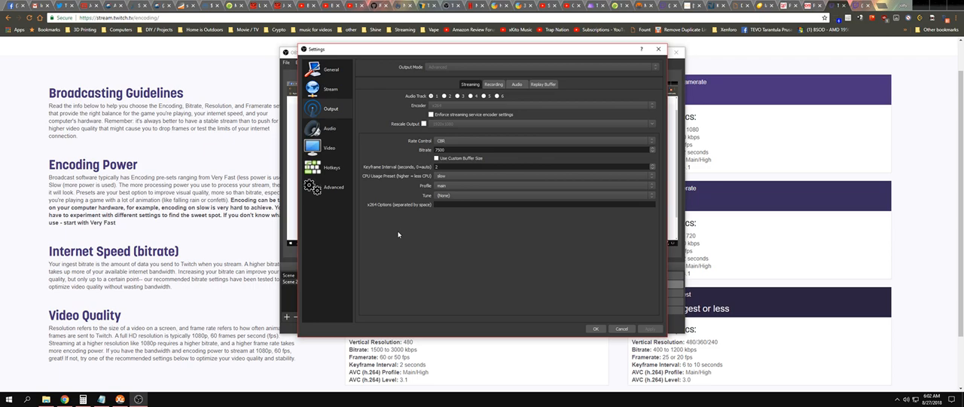
mouse_move(363, 238)
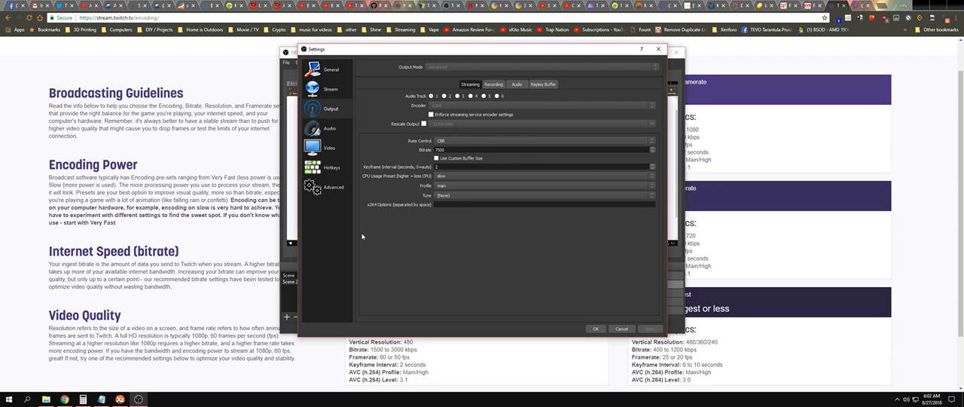
click(542, 175)
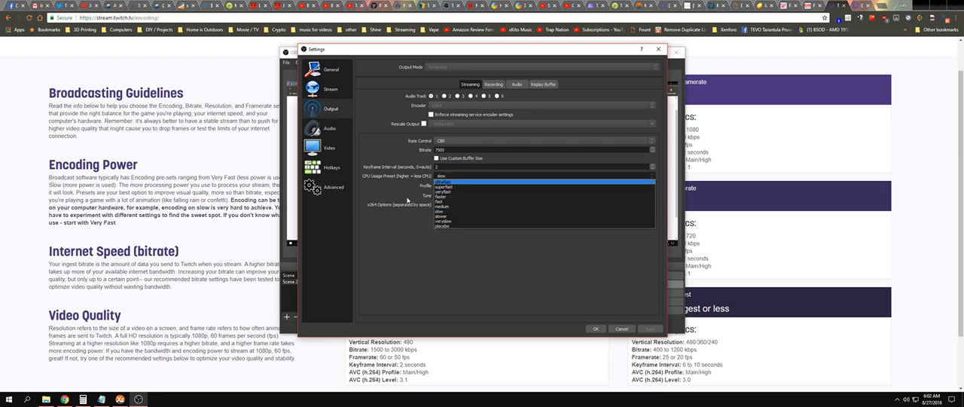
click(442, 186)
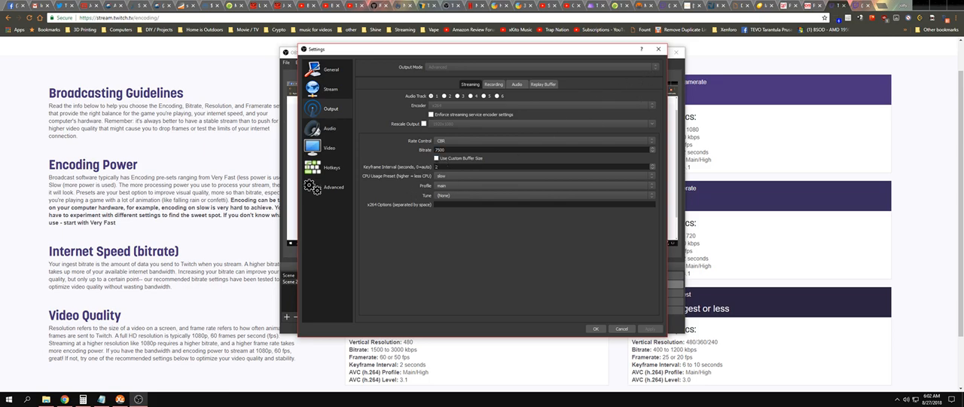
click(542, 176)
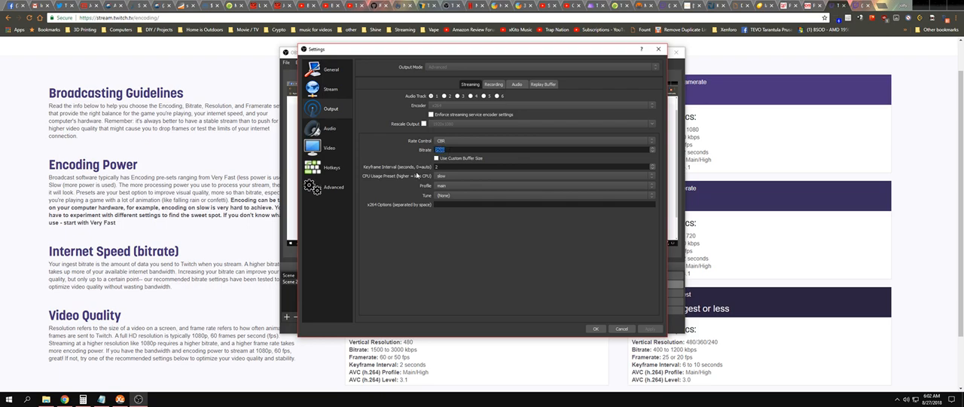
text(7500)
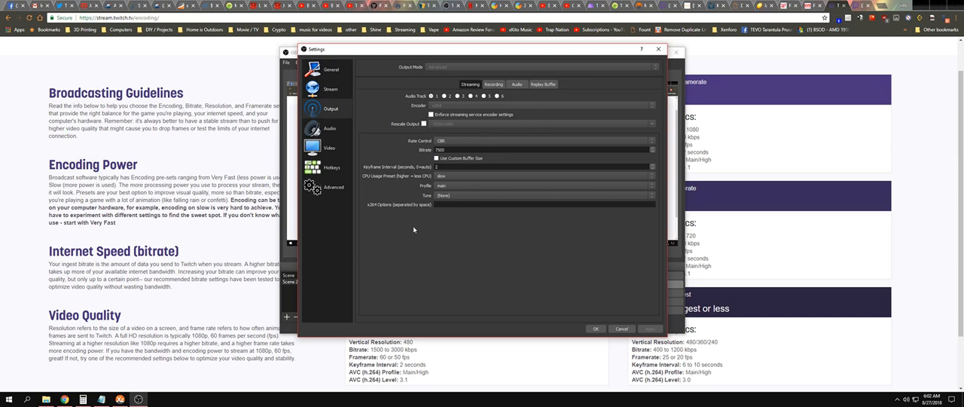
mouse_move(445, 179)
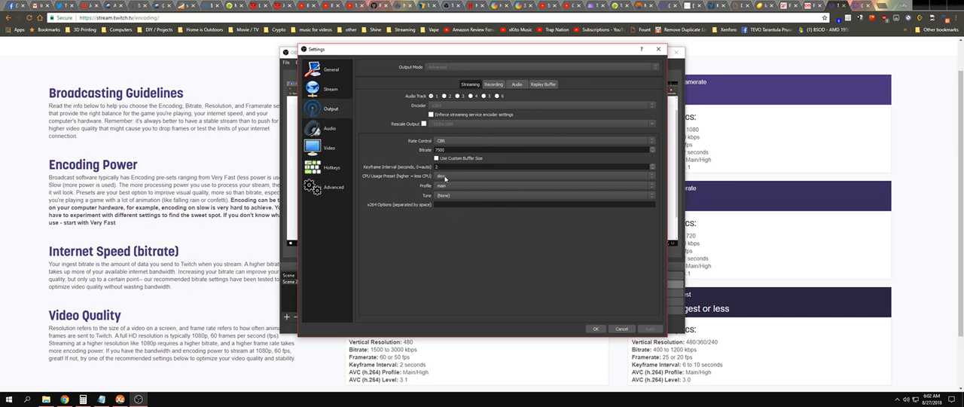
click(543, 176)
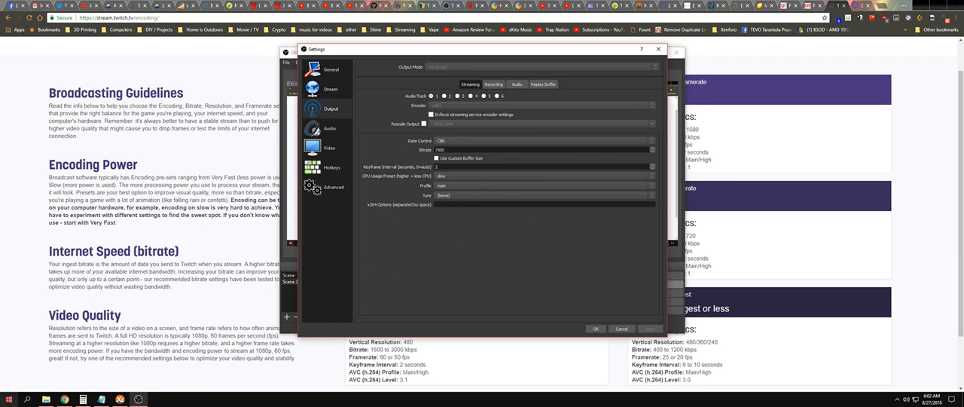
Check CPU load in Task Manager's Performance graphs (13% on Threadripper 1950X).
click(7, 397)
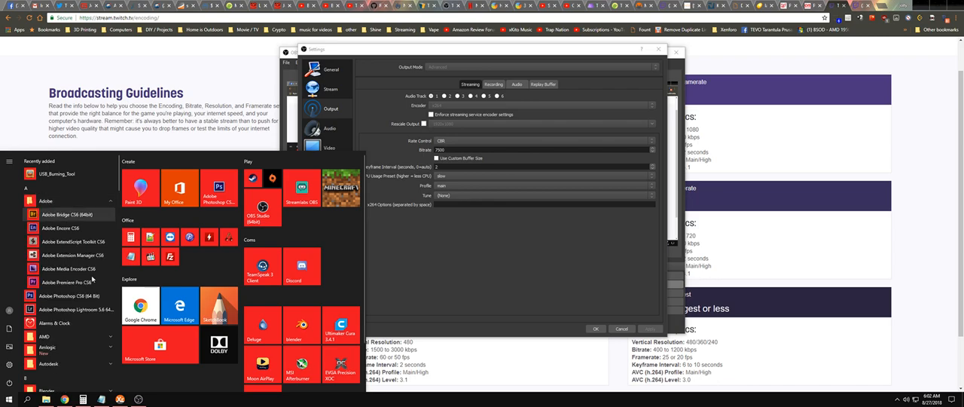
mouse_move(85, 281)
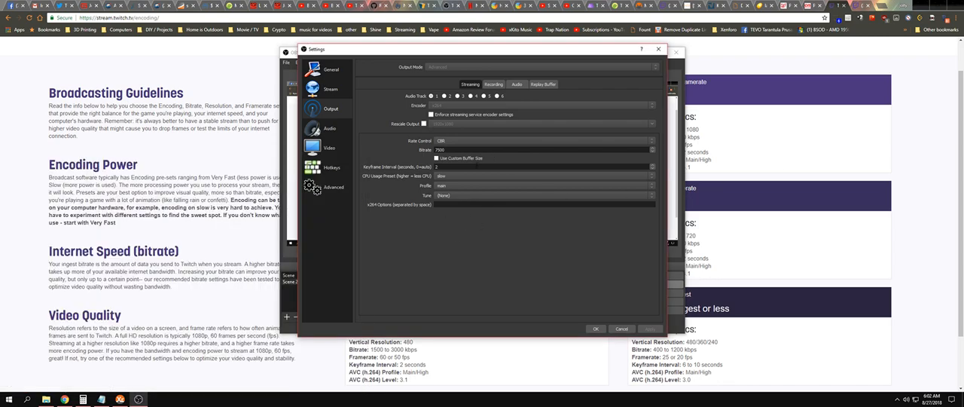
click(544, 175)
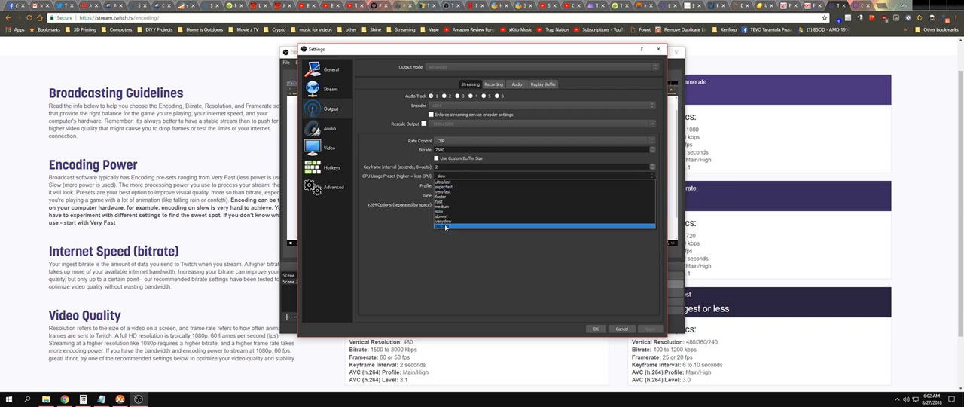
mouse_move(452, 230)
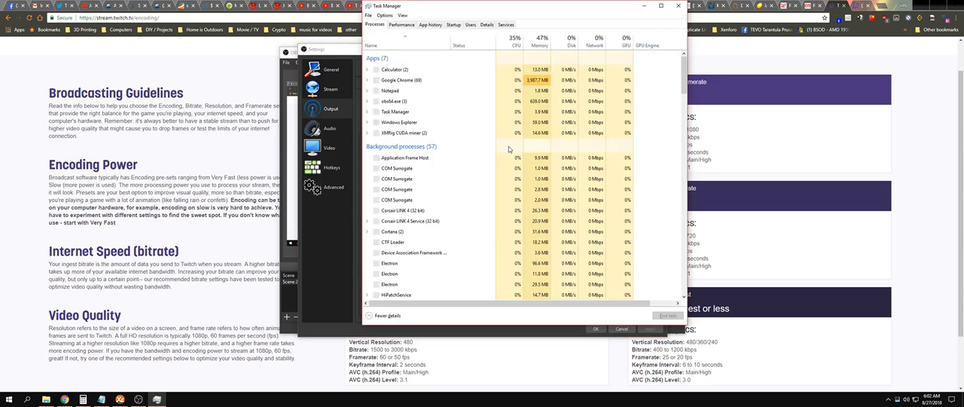
click(400, 25)
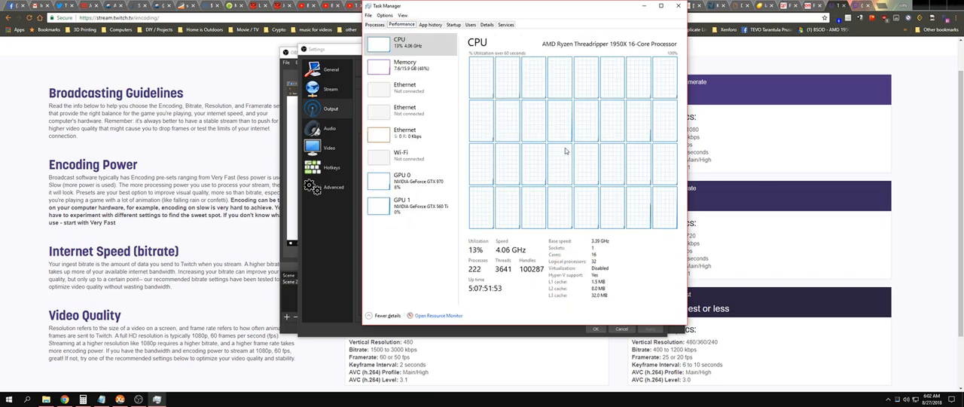
mouse_move(634, 169)
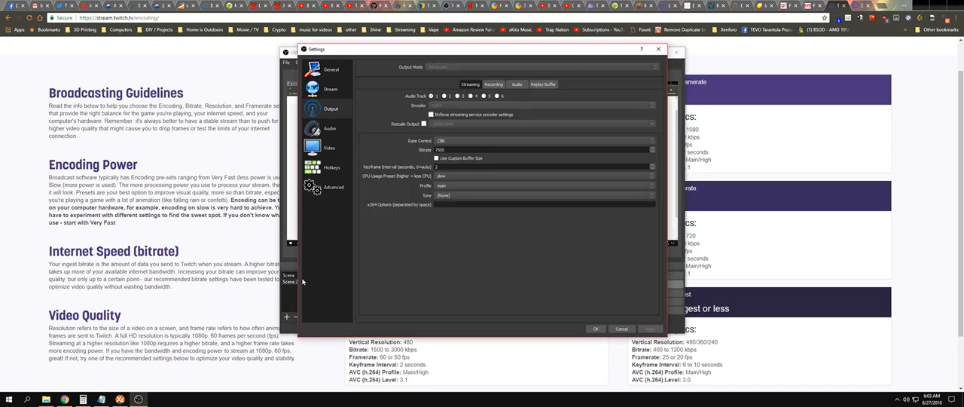
Recheck the CPU usage preset list in OBS, leaving it at slow with 7500 bitrate.
click(543, 141)
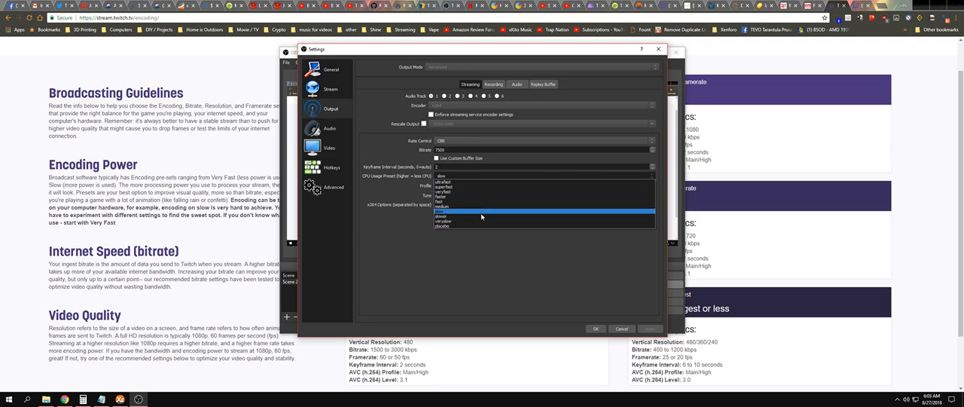
click(442, 216)
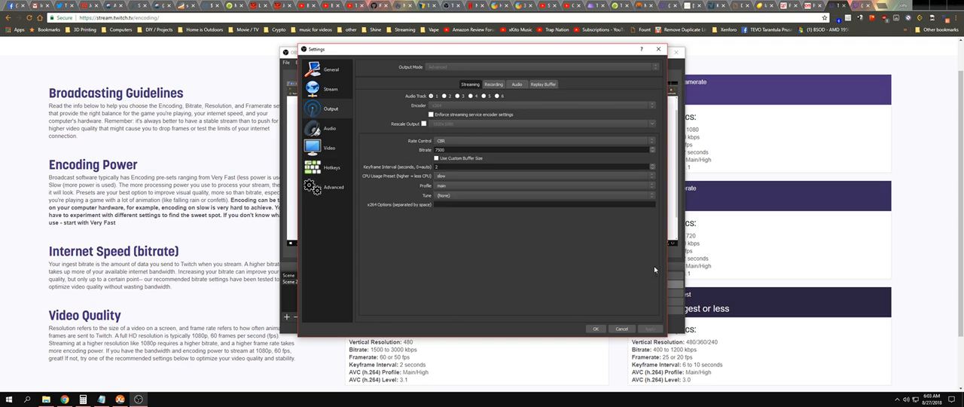
mouse_move(591, 281)
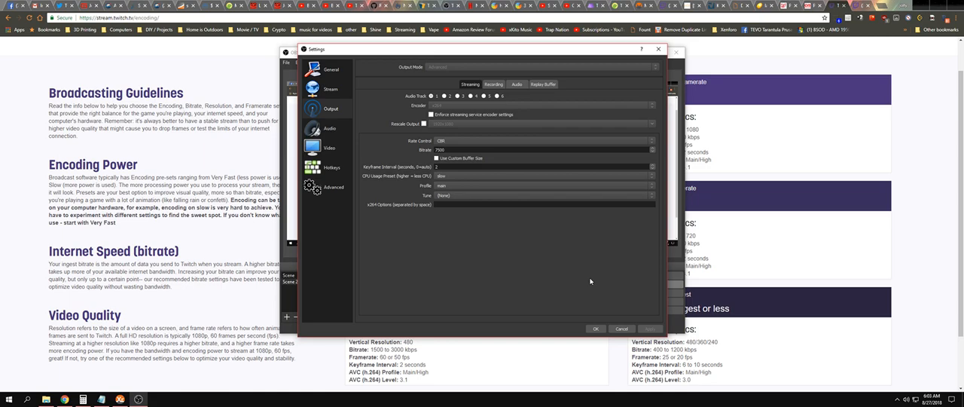
click(542, 176)
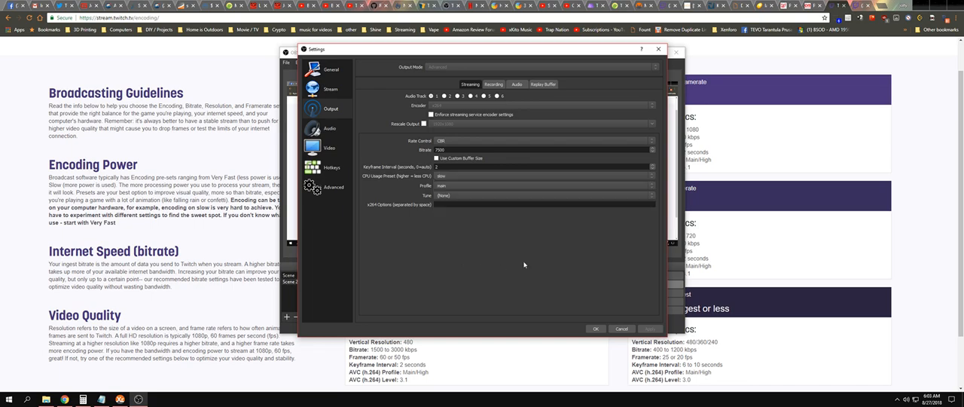
mouse_move(599, 285)
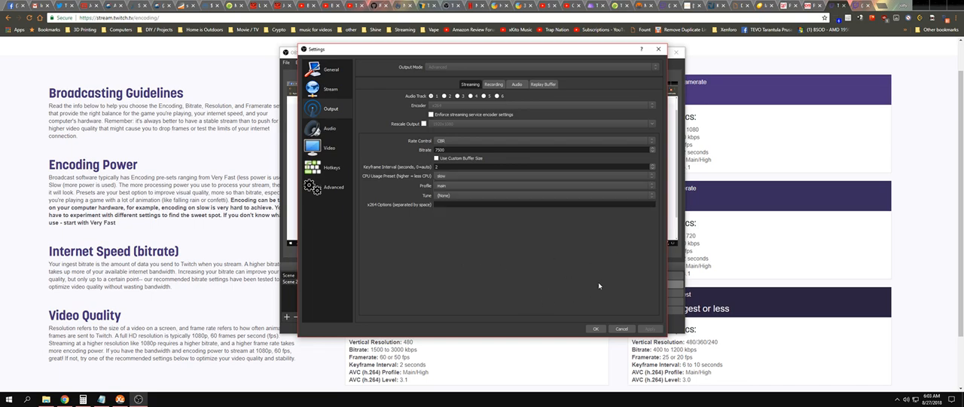
mouse_move(388, 269)
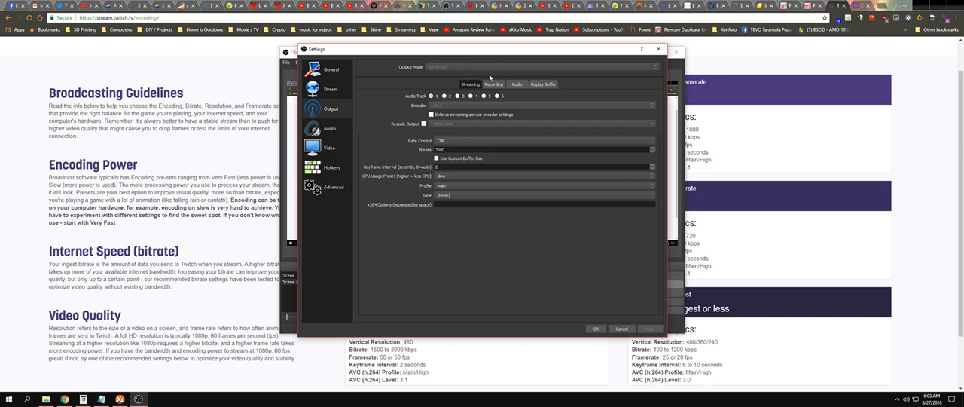
mouse_move(506, 146)
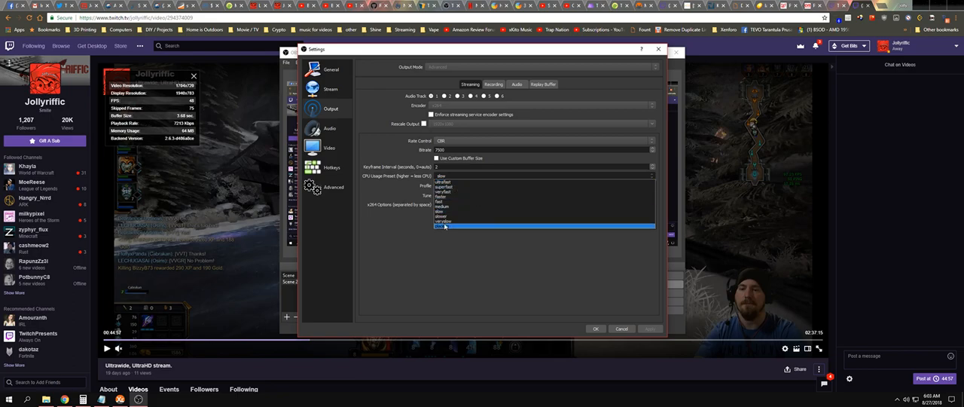
Switch the streaming CPU usage preset from slow to slower, leaving custom buffer size unchecked.
click(441, 221)
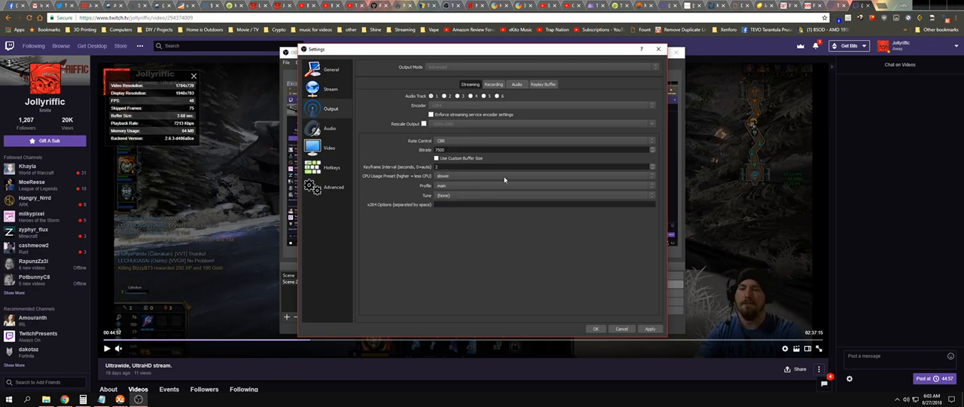
click(542, 185)
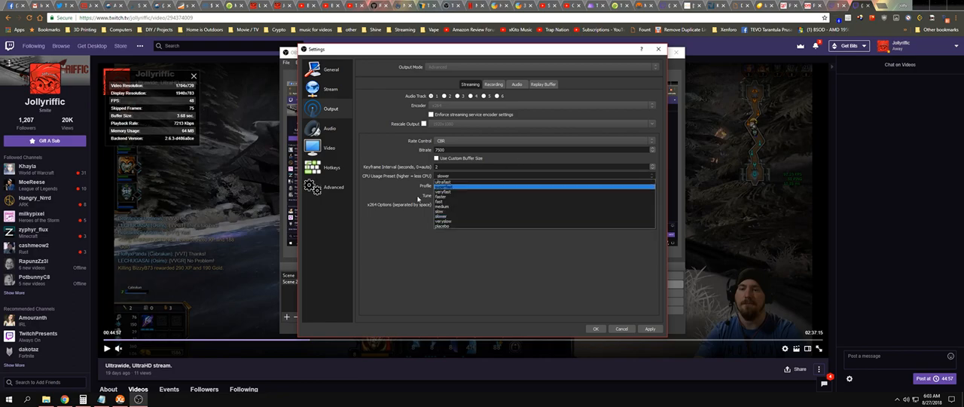
click(443, 189)
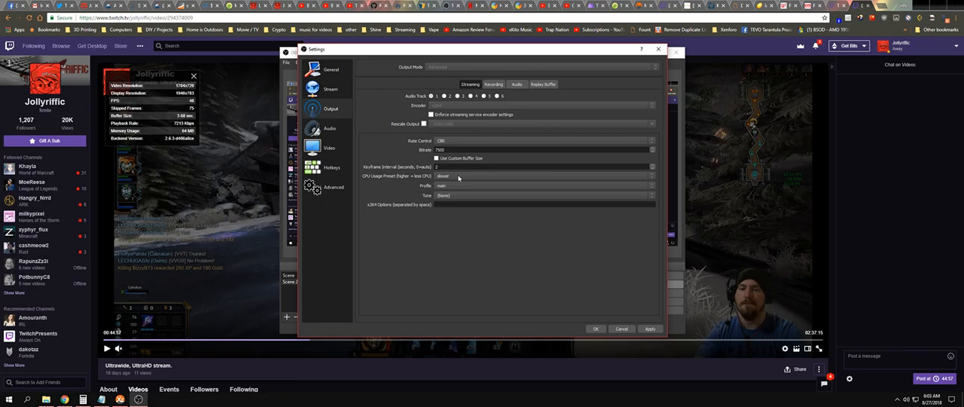
click(542, 175)
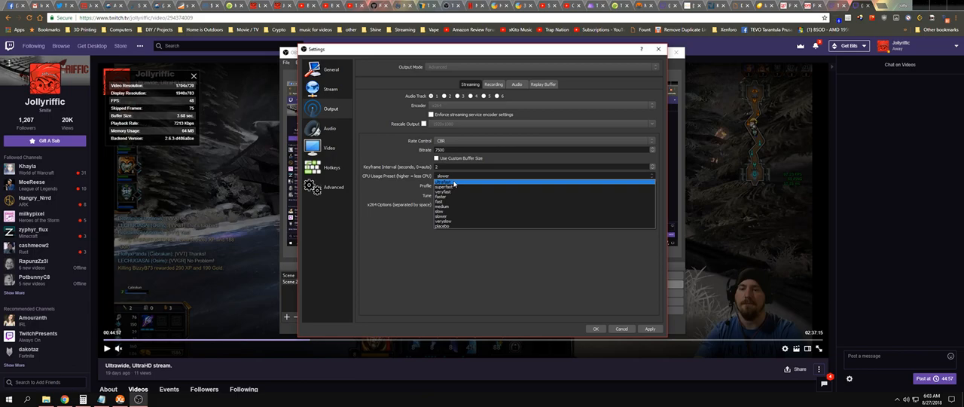
click(441, 185)
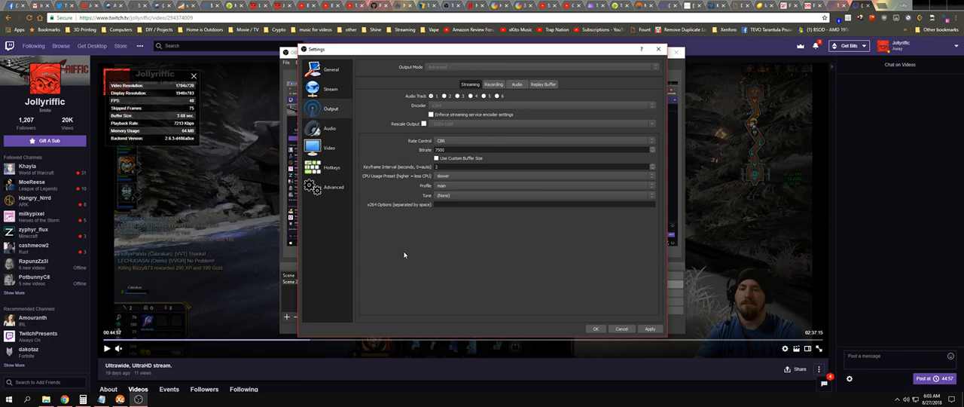
click(435, 158)
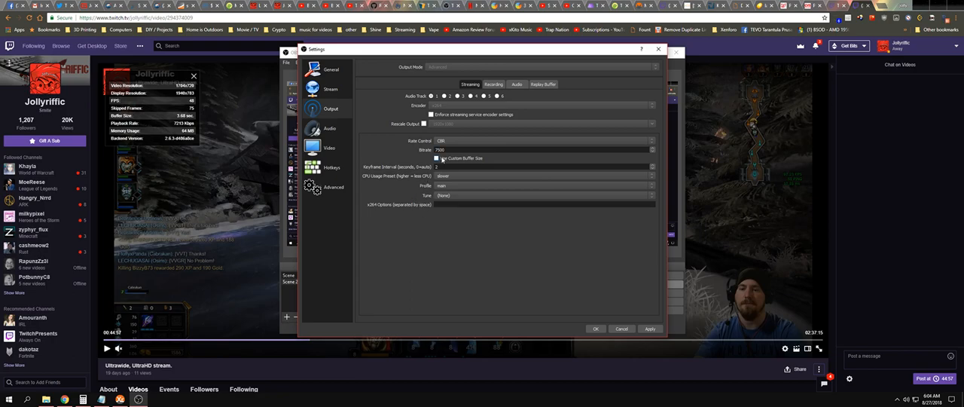
click(436, 158)
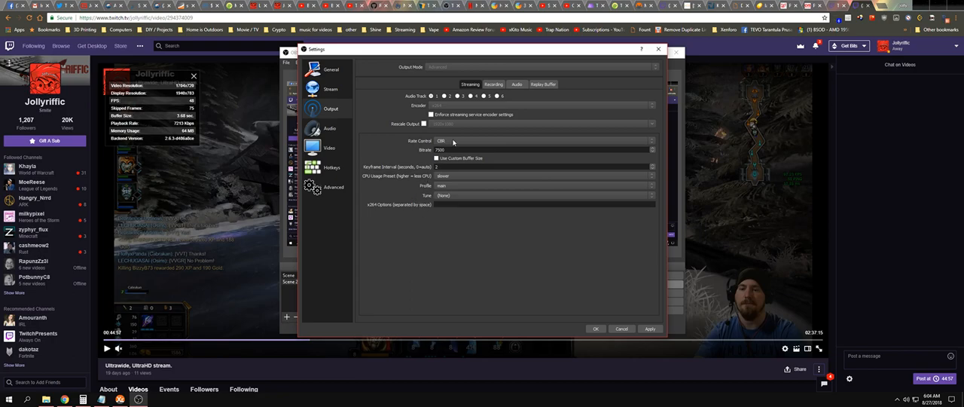
mouse_move(444, 175)
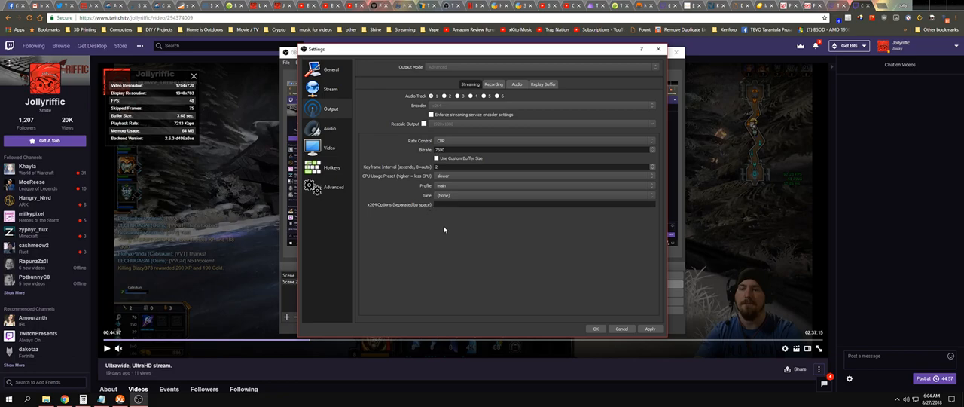
mouse_move(460, 243)
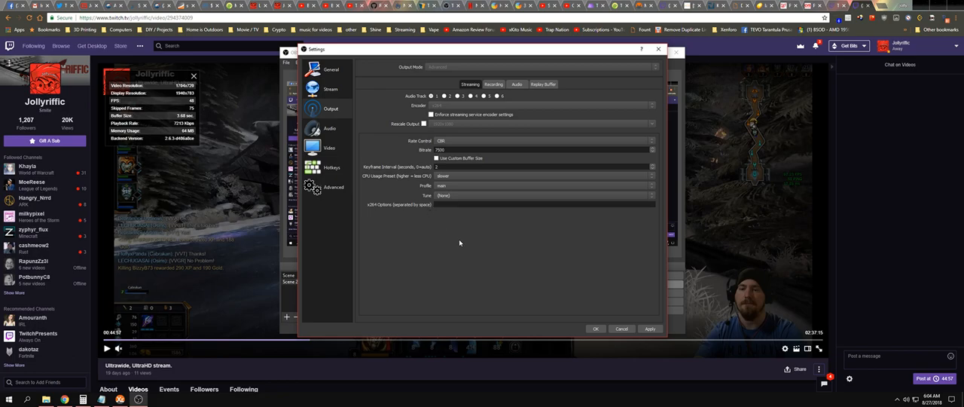
mouse_move(535, 246)
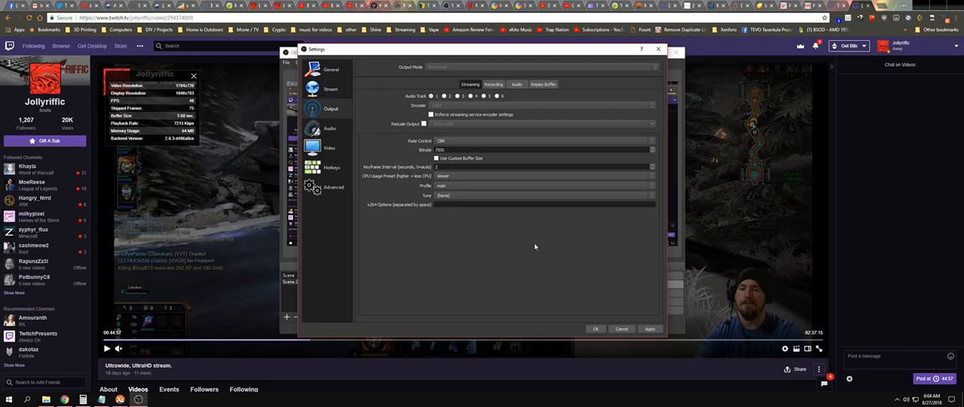
mouse_move(590, 220)
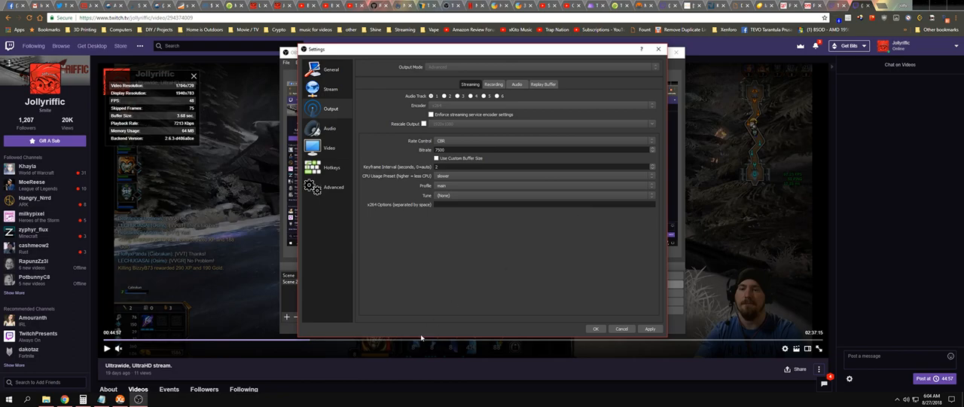
mouse_move(610, 314)
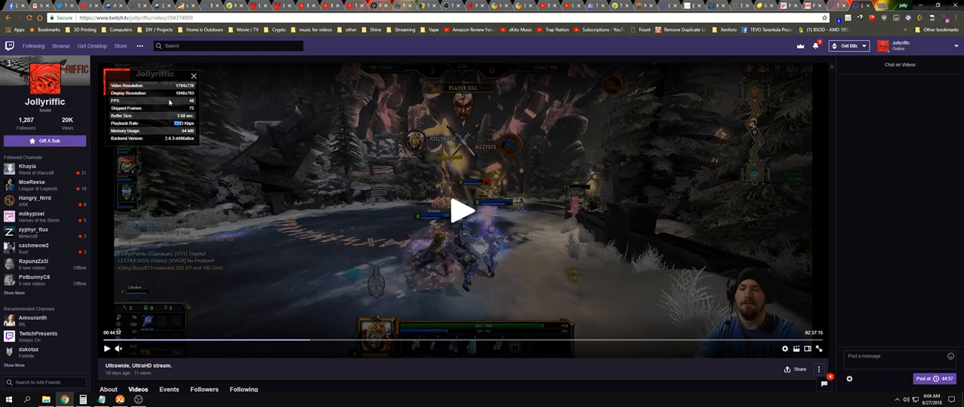
mouse_move(196, 102)
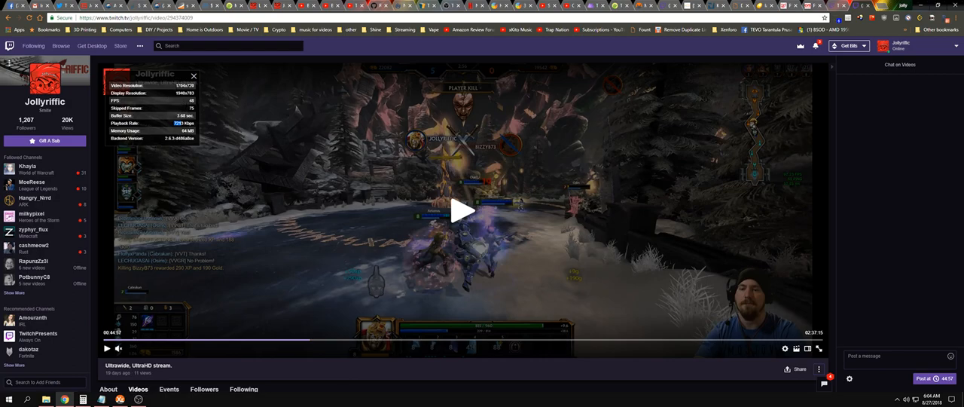
mouse_move(175, 166)
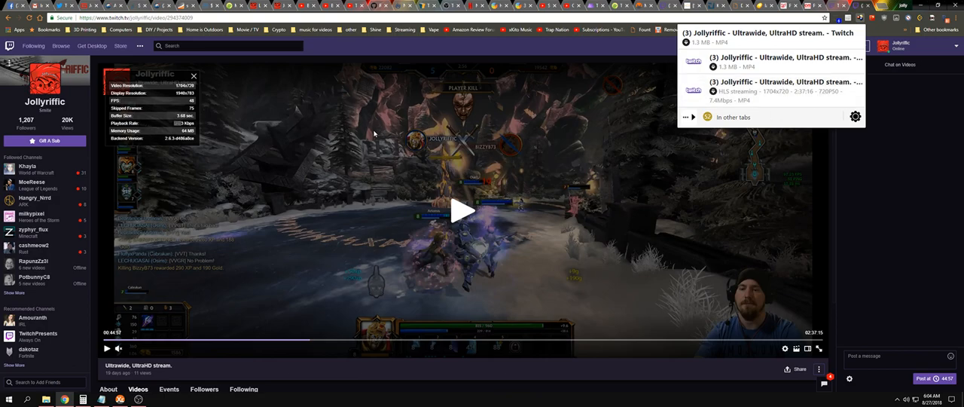
mouse_move(662, 110)
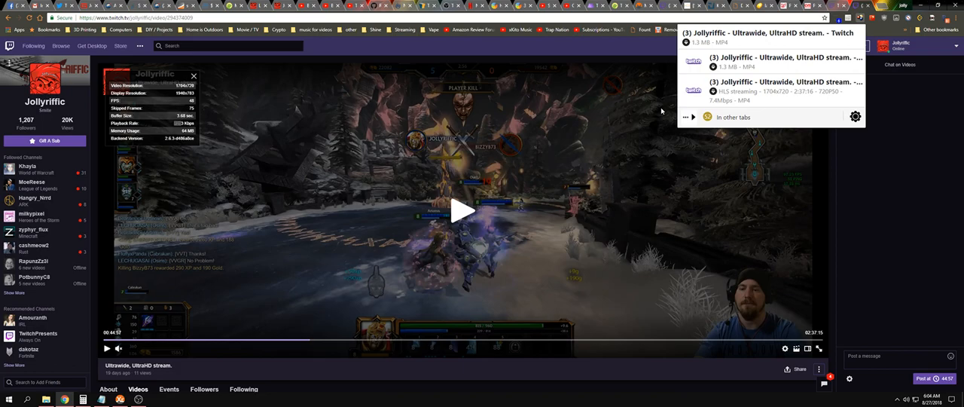
mouse_move(752, 299)
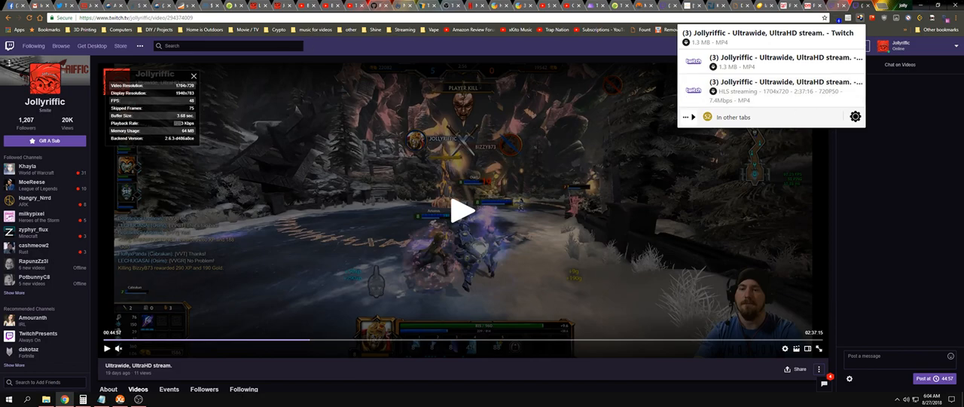
mouse_move(448, 163)
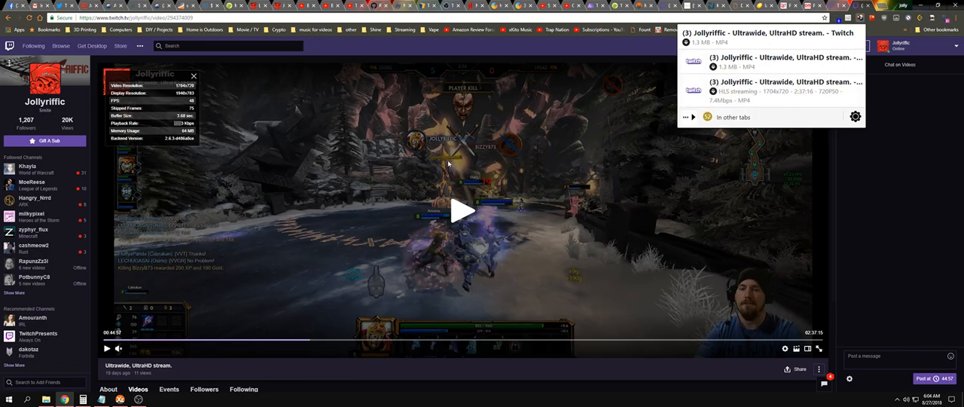
mouse_move(813, 111)
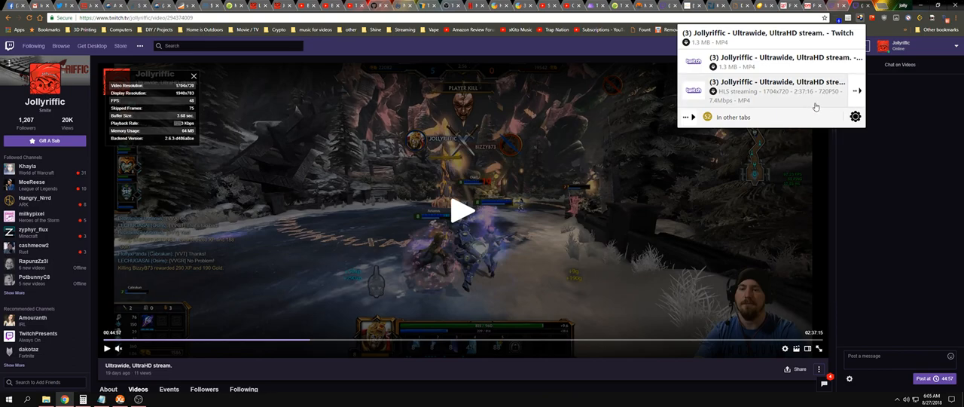
mouse_move(836, 91)
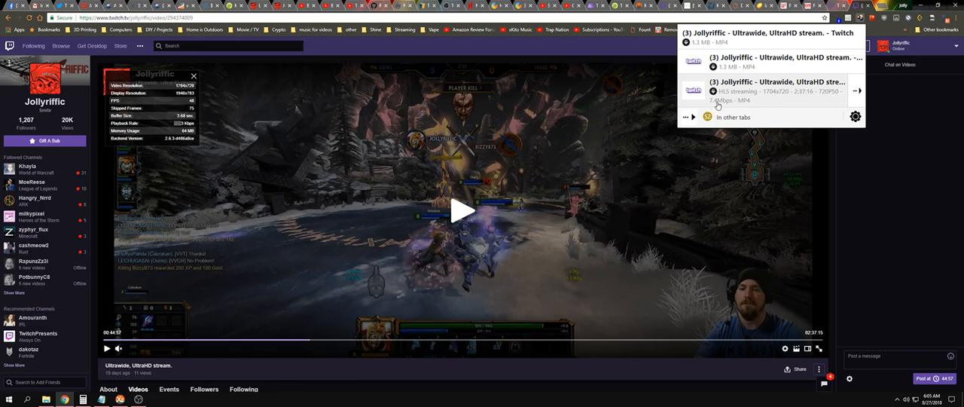
mouse_move(734, 105)
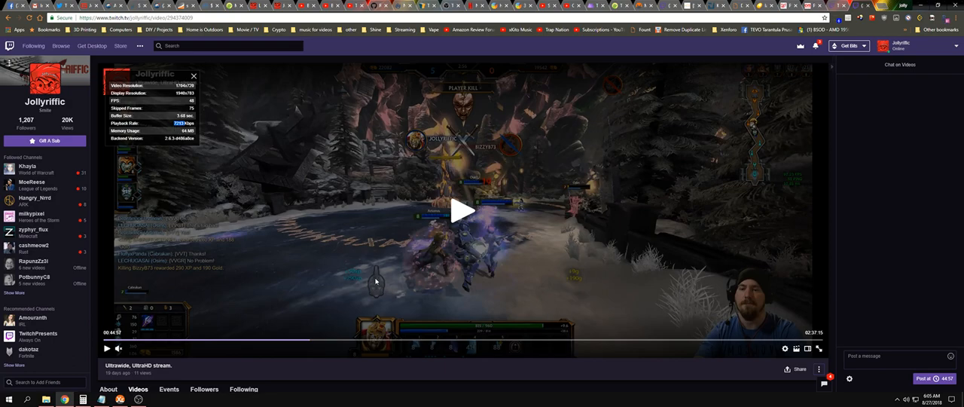
mouse_move(652, 194)
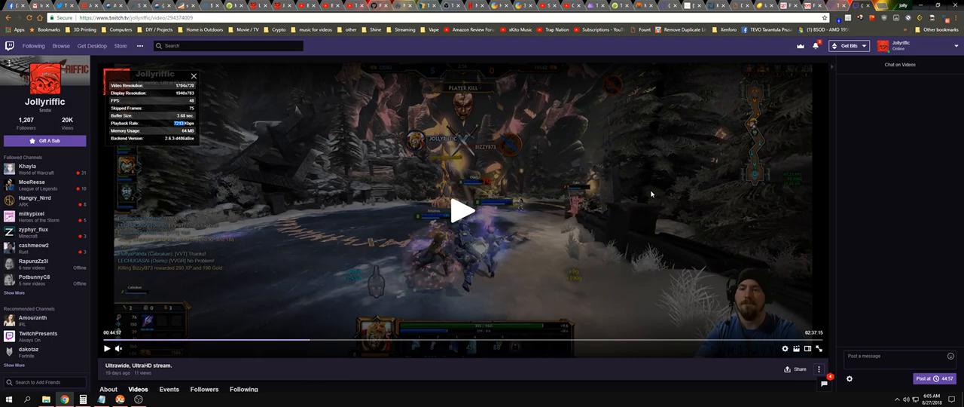
mouse_move(687, 164)
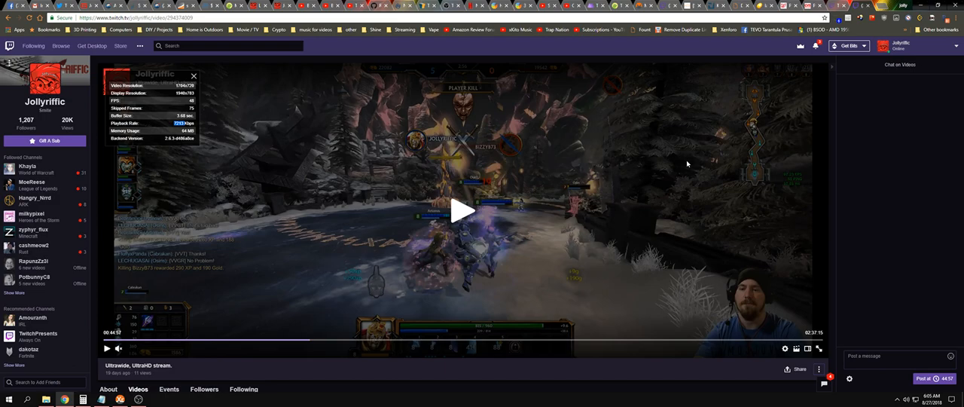
mouse_move(591, 213)
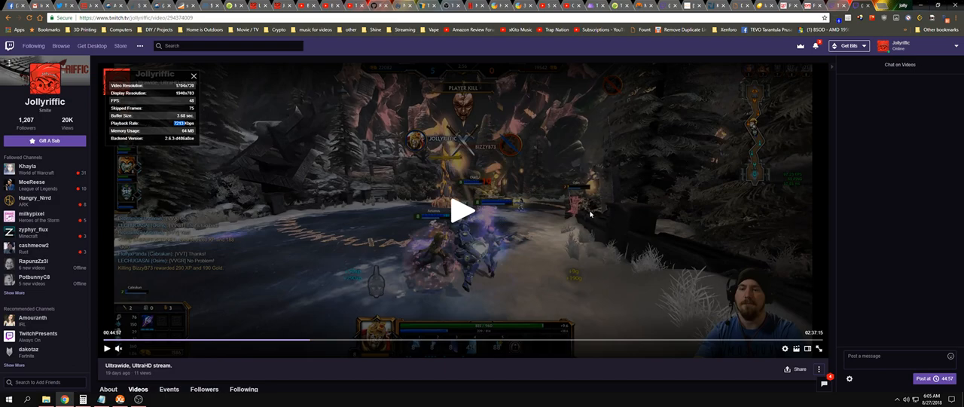
mouse_move(590, 213)
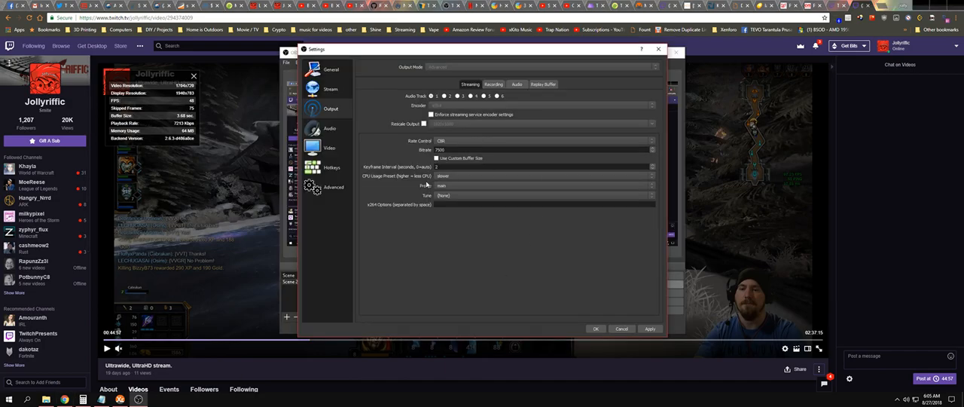
Choose the placebo CPU usage preset and enter 7500 as the streaming bitrate.
click(543, 176)
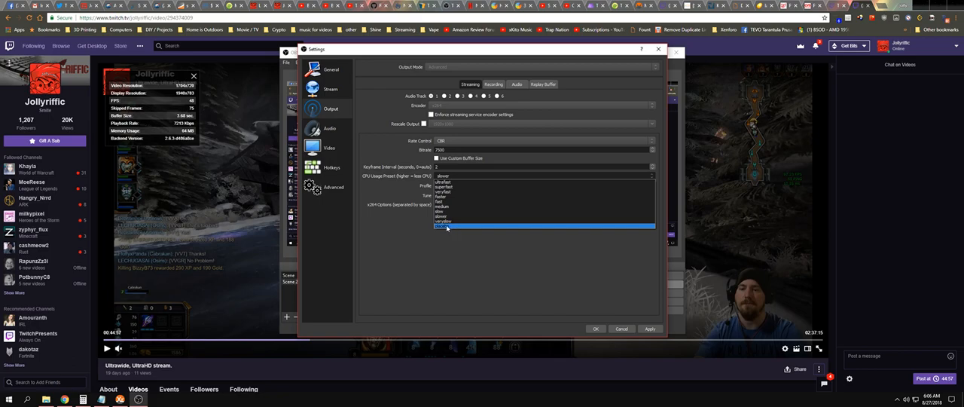
click(441, 225)
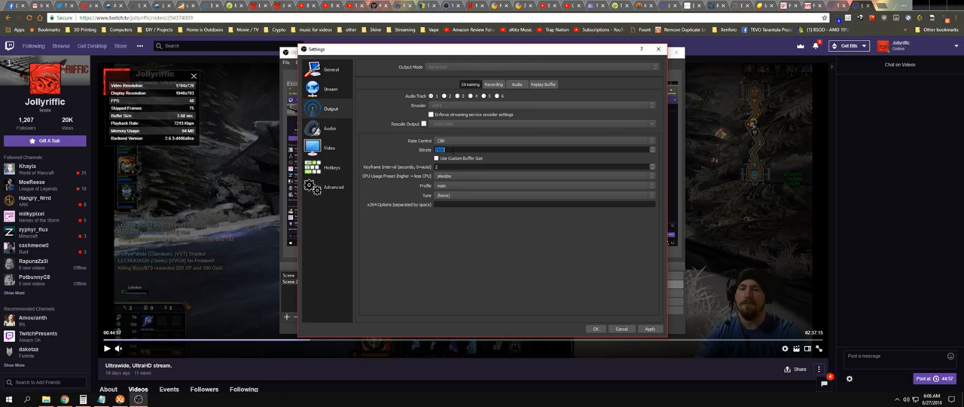
text(7500)
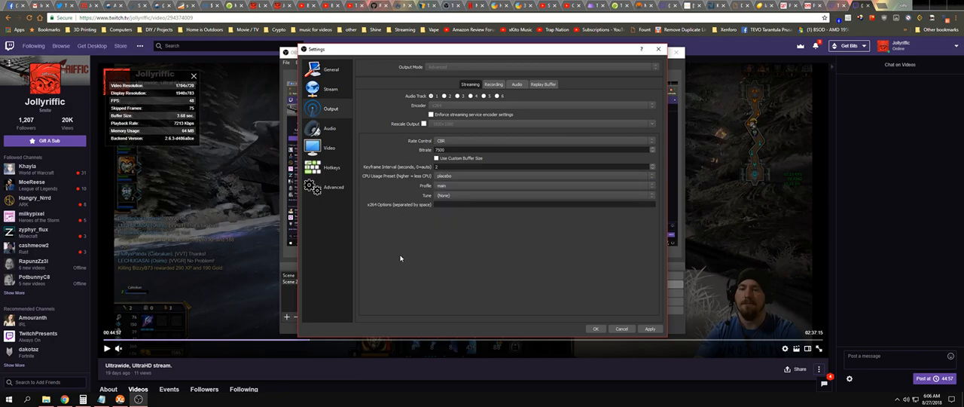
click(542, 175)
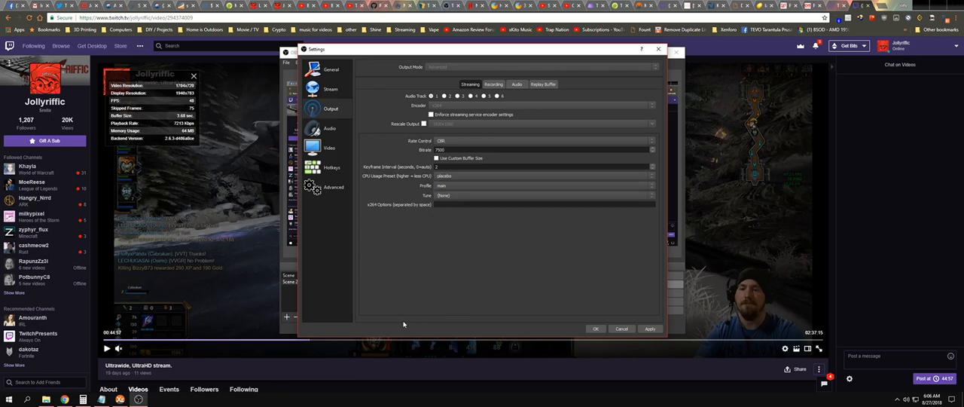
mouse_move(484, 272)
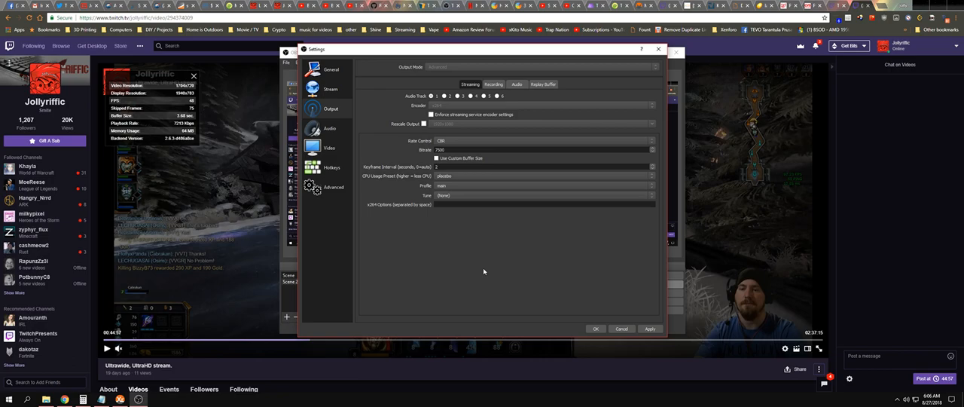
mouse_move(551, 125)
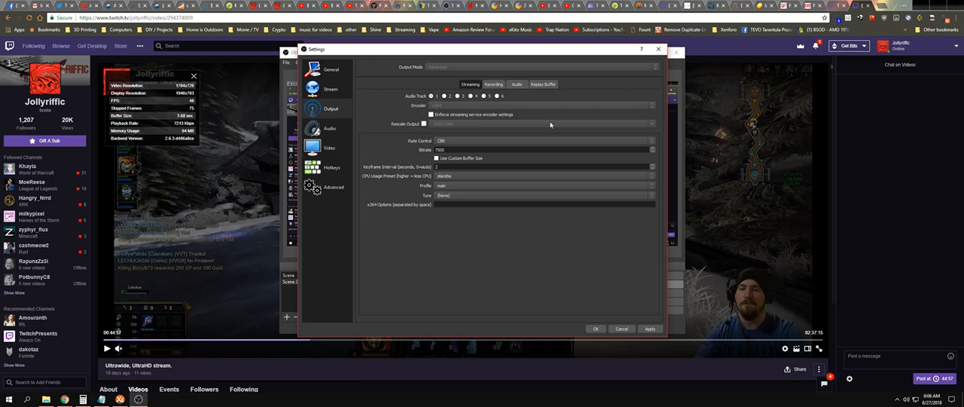
mouse_move(594, 276)
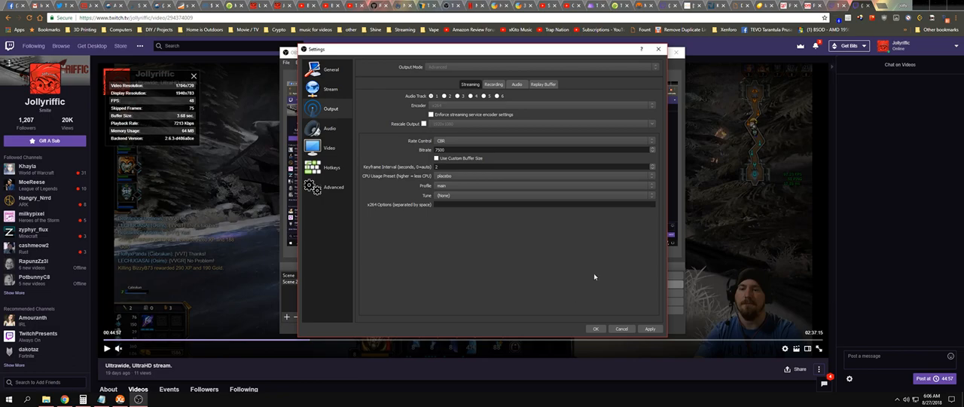
mouse_move(483, 278)
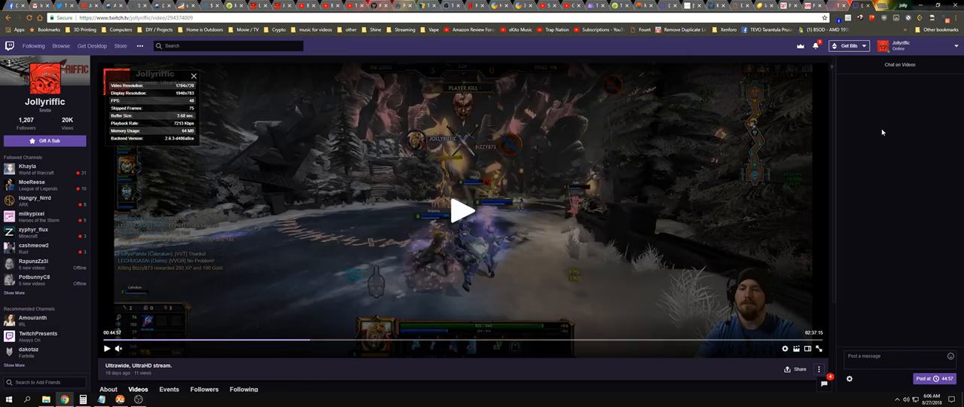
mouse_move(23, 108)
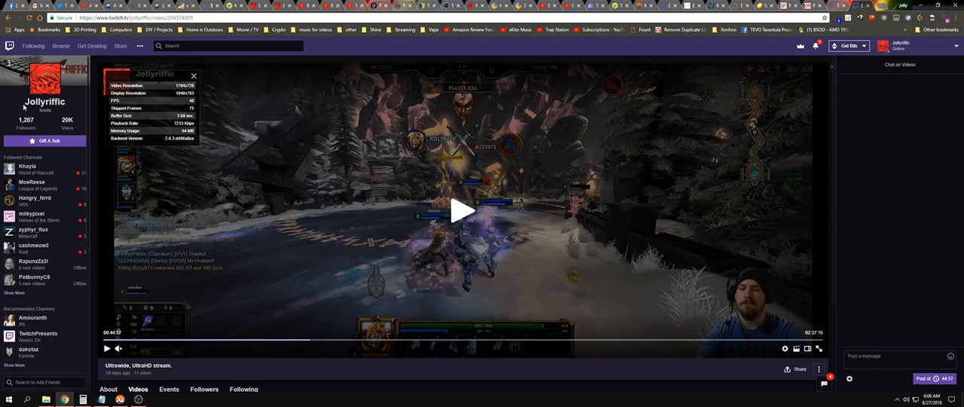
mouse_move(324, 360)
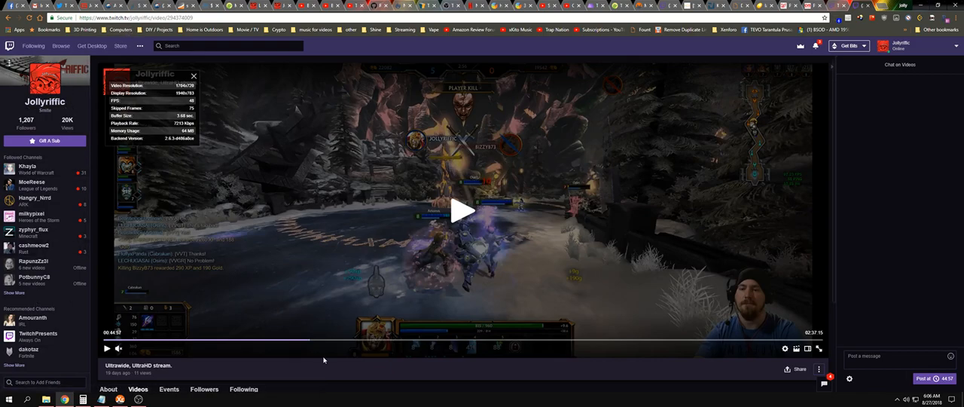
mouse_move(903, 195)
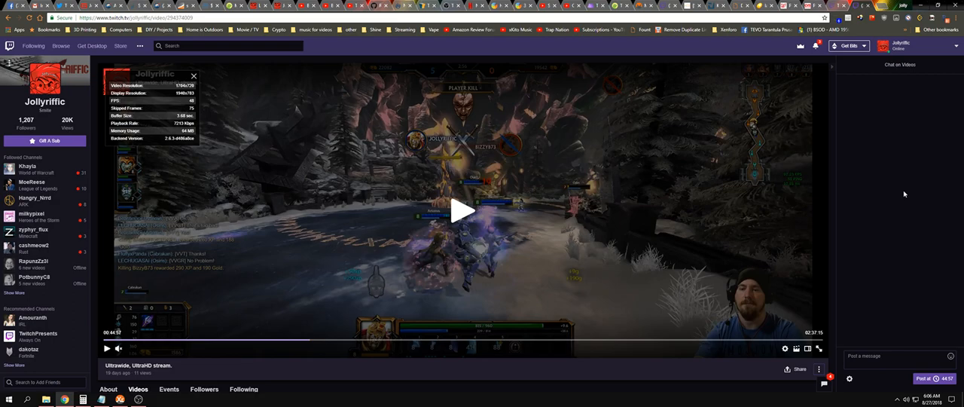
mouse_move(855, 170)
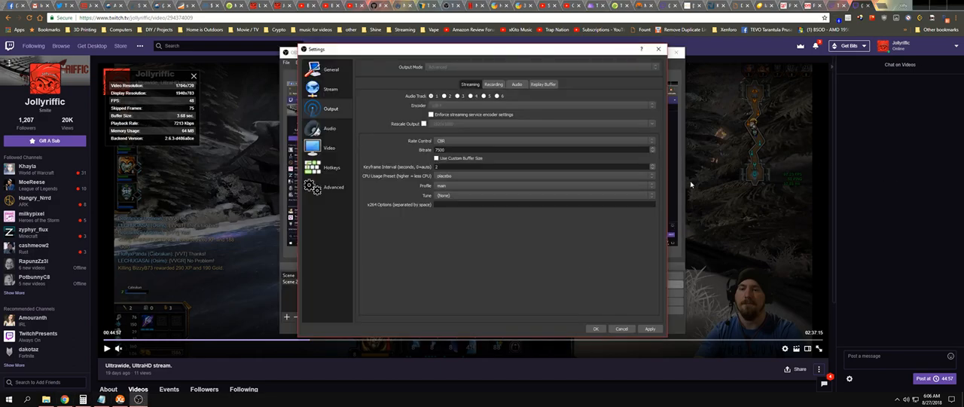
mouse_move(632, 291)
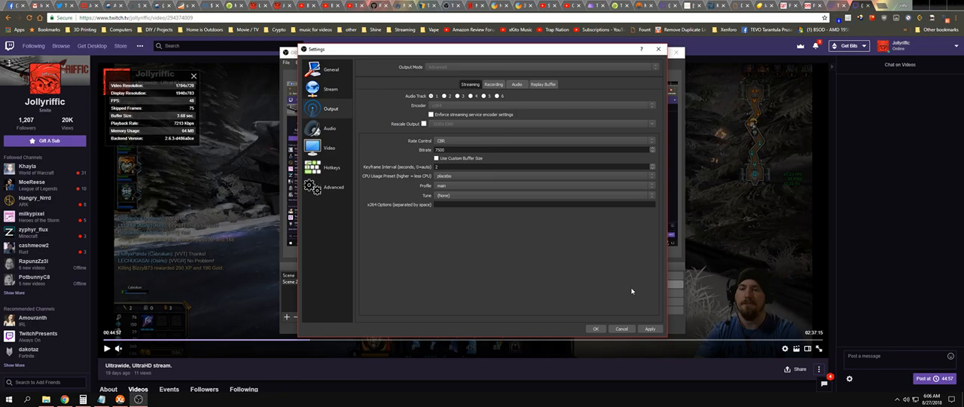
mouse_move(437, 294)
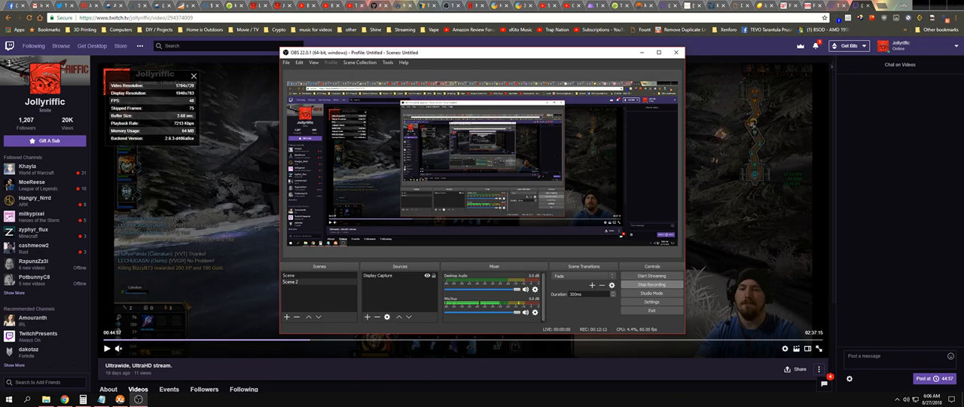
mouse_move(824, 253)
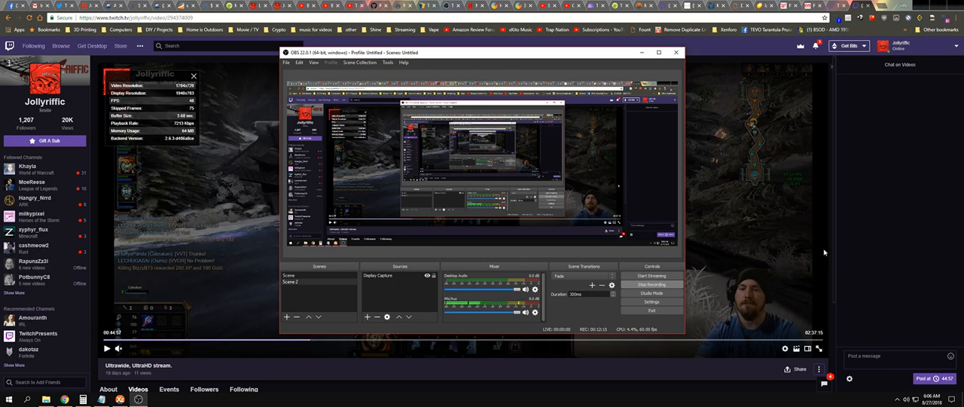
mouse_move(896, 191)
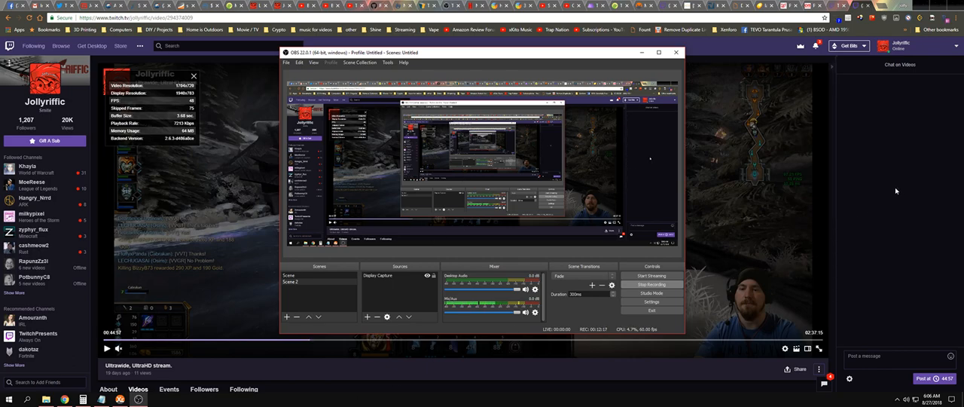